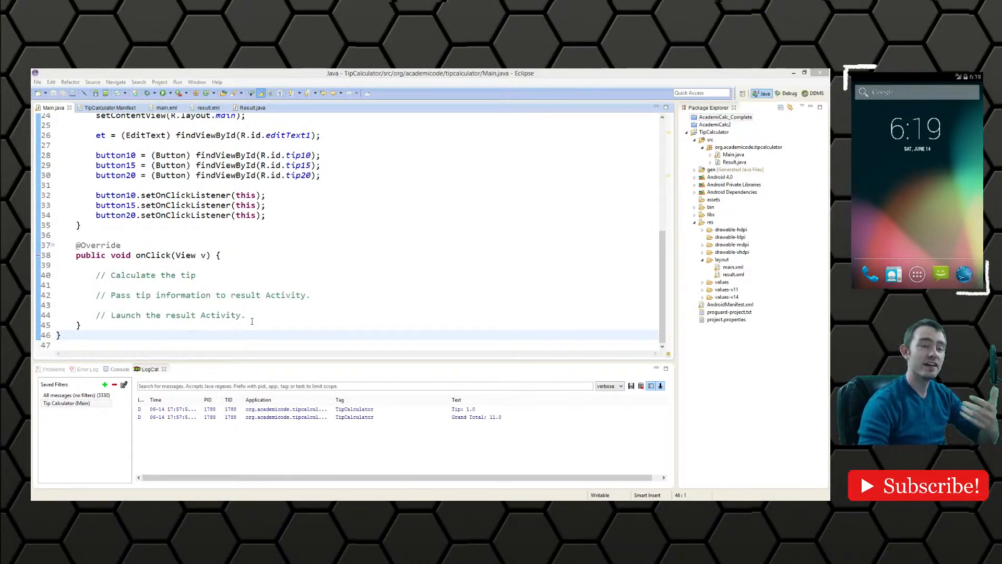
Step: Write 'private void launchResultActivity(double total, double tipPercent){' below onClick
{"action": "left_click_drag", "start_coordinate": [96, 275], "coordinate": [244, 315]}
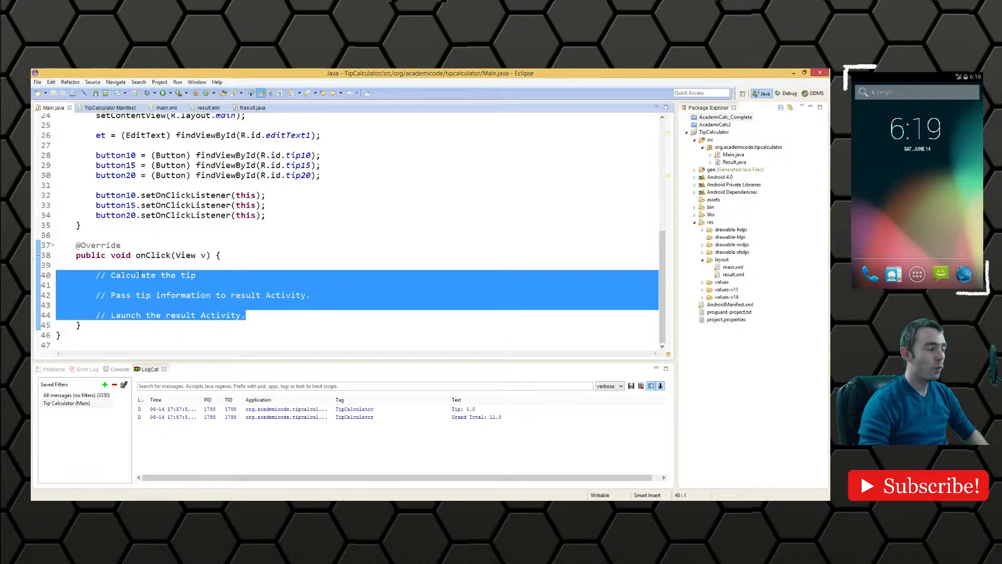
{"action": "left_click", "coordinate": [198, 275]}
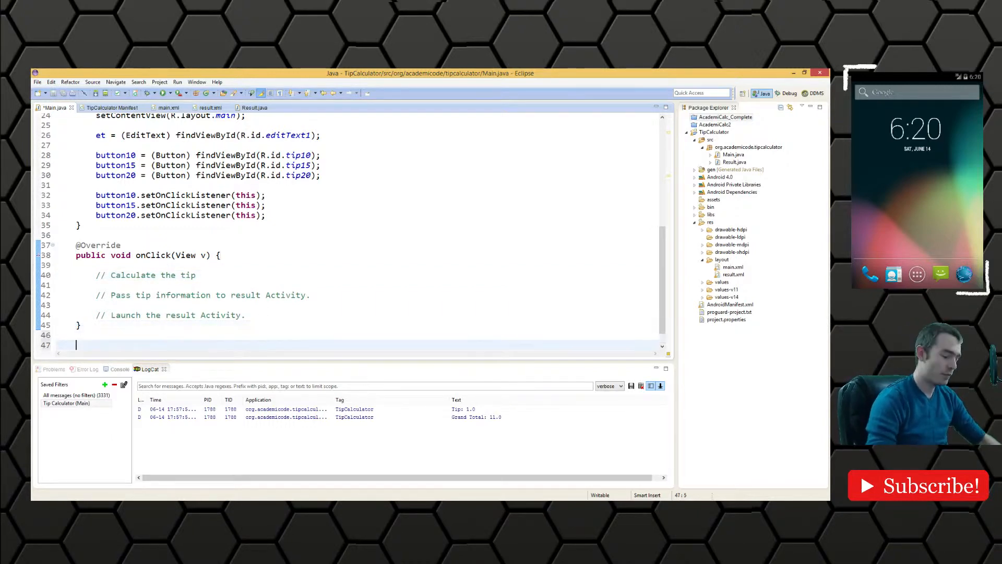
{"action": "type", "text": "private void"}
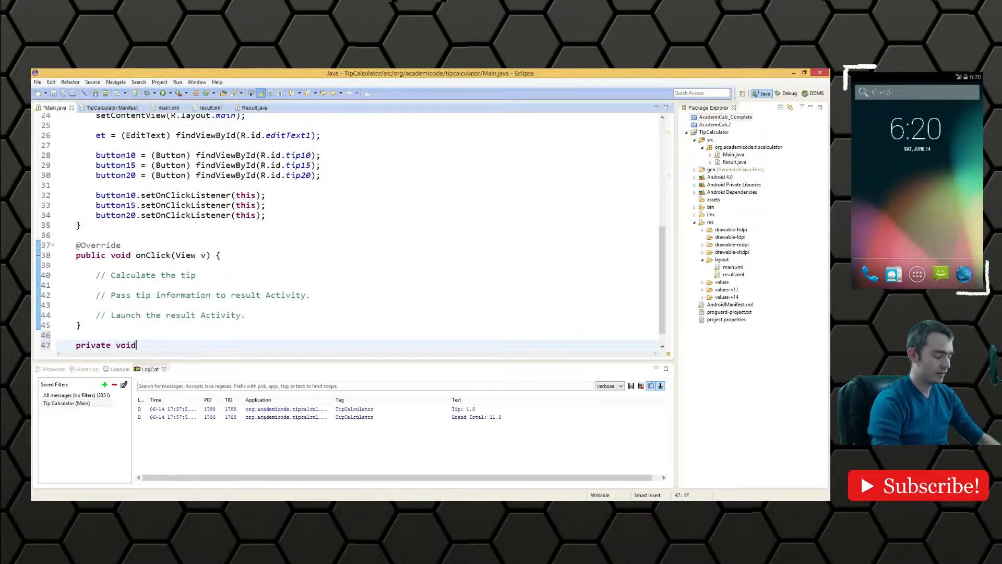
{"action": "type", "text": "launchResultActivity(*"}
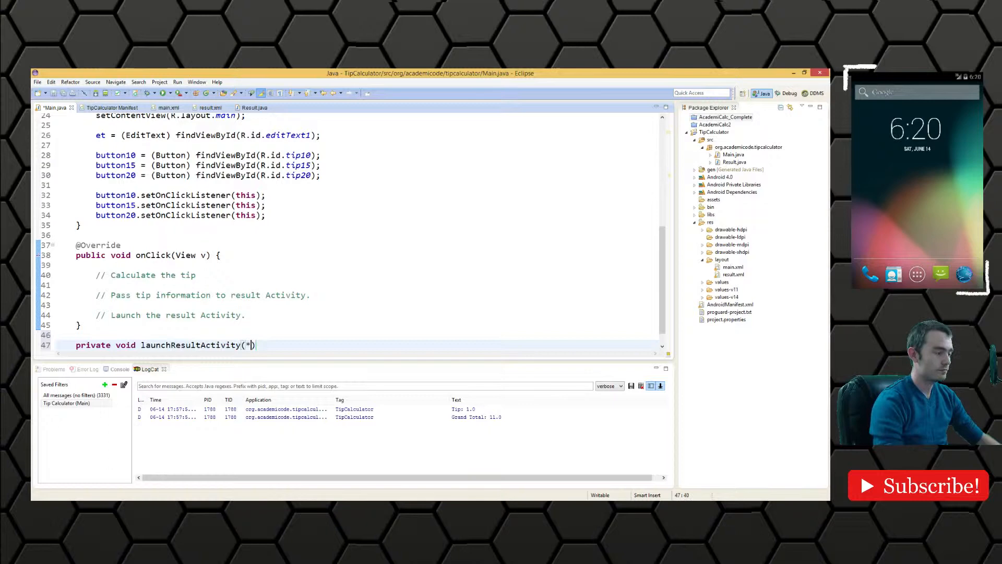
{"action": "type", "text": "double"}
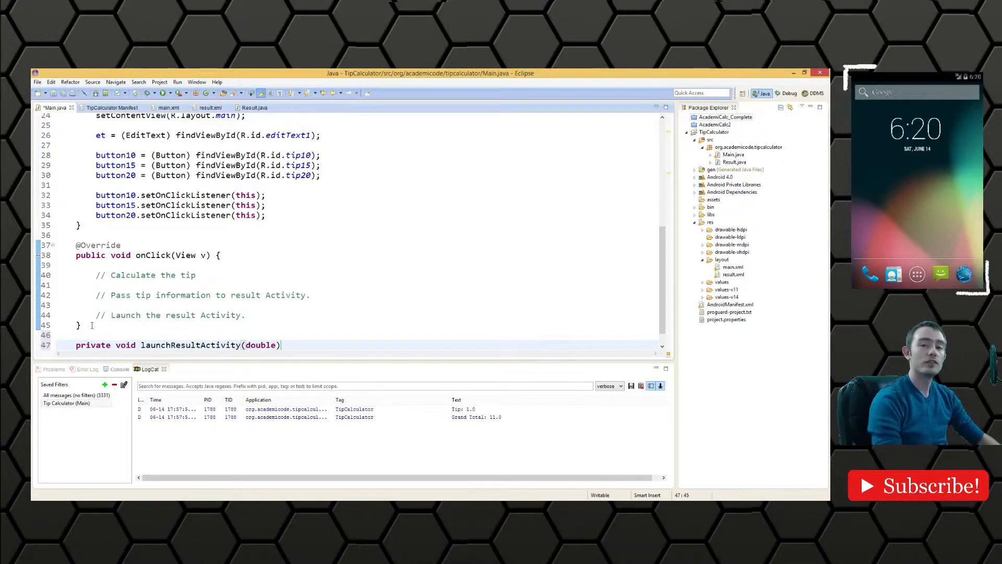
{"action": "type", "text": "total, d"}
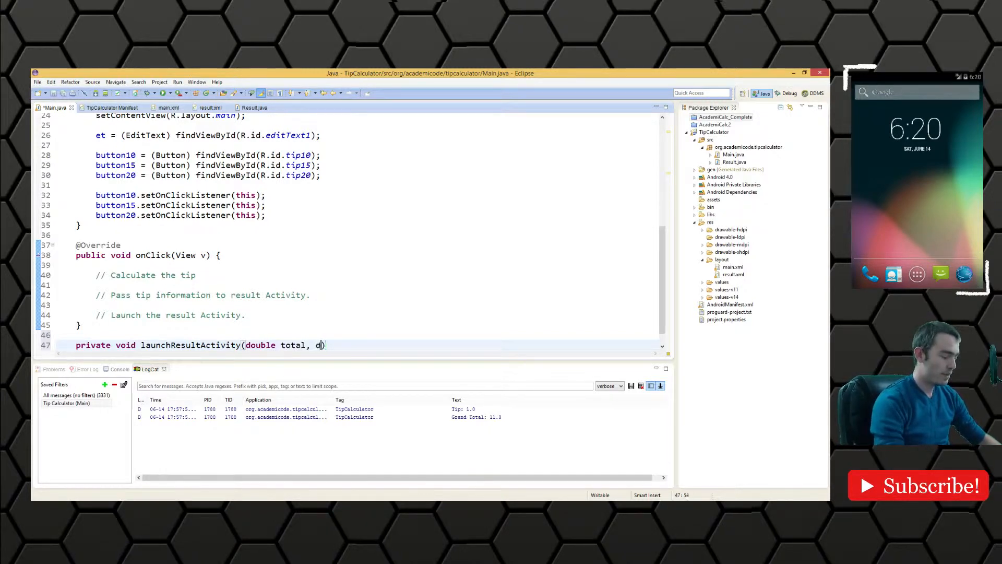
{"action": "type", "text": "ouble tipPercent"}
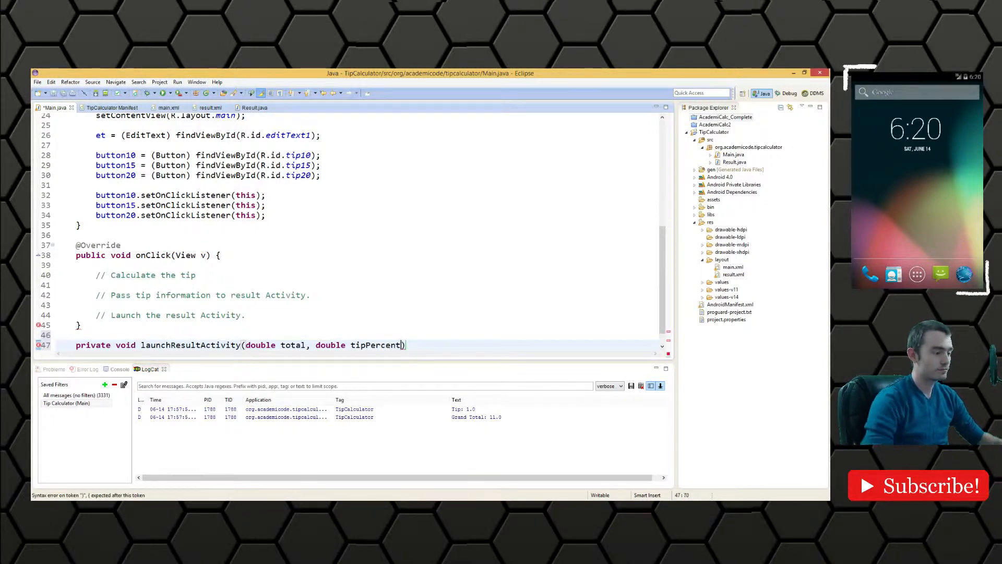
{"action": "type", "text": "{"}
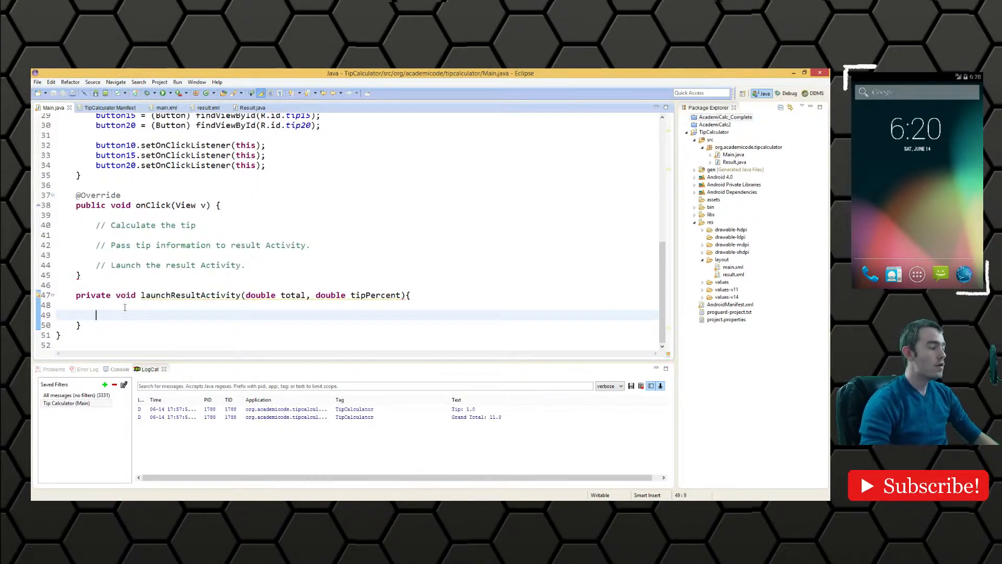
Step: Add 'double tip = total * tipPercent;' and 'double grandTotal = total + tip;' inside the method
{"action": "type", "text": "double tip"}
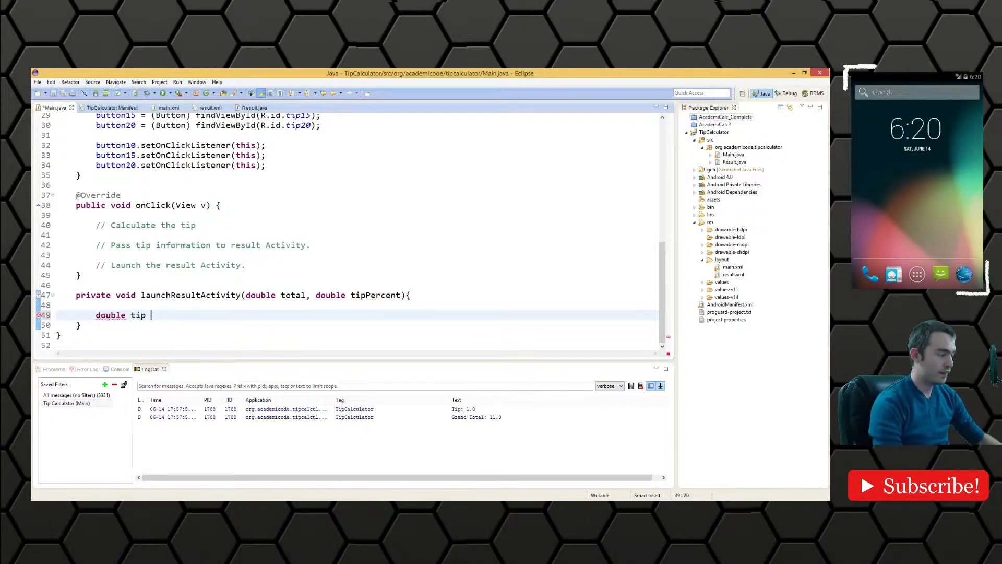
{"action": "type", "text": "= total"}
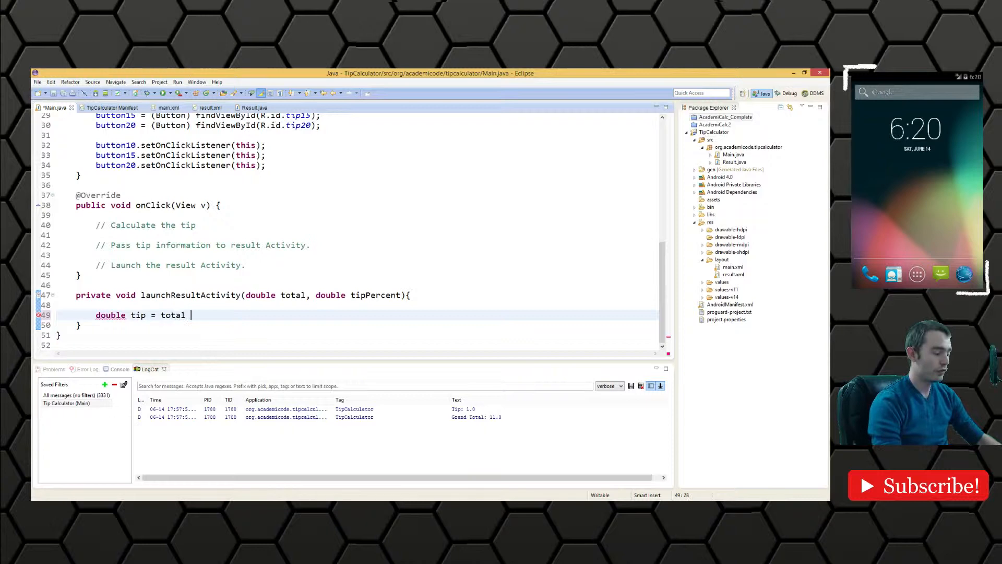
{"action": "type", "text": "*"}
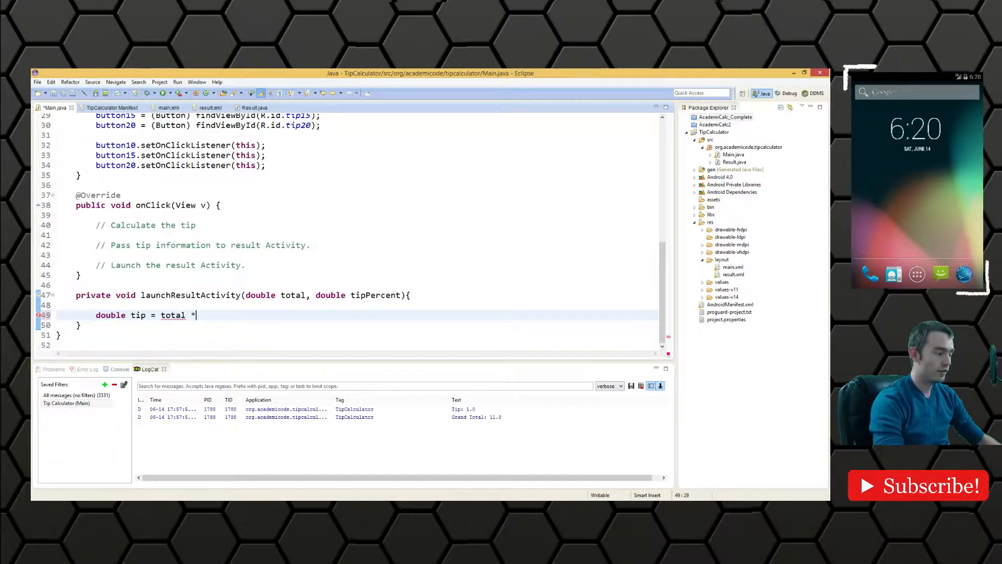
{"action": "type", "text": "tipPer"}
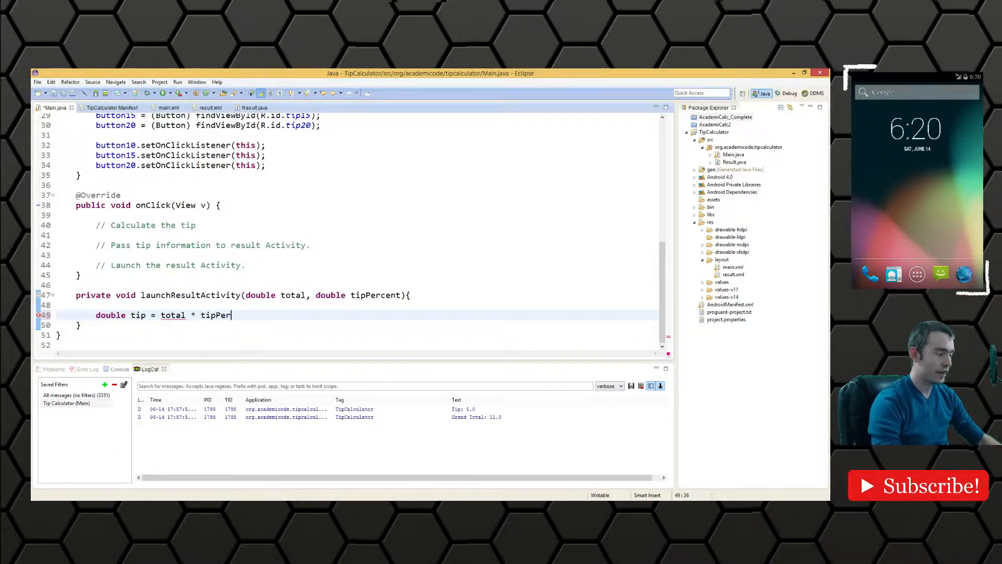
{"action": "type", "text": "cent;"}
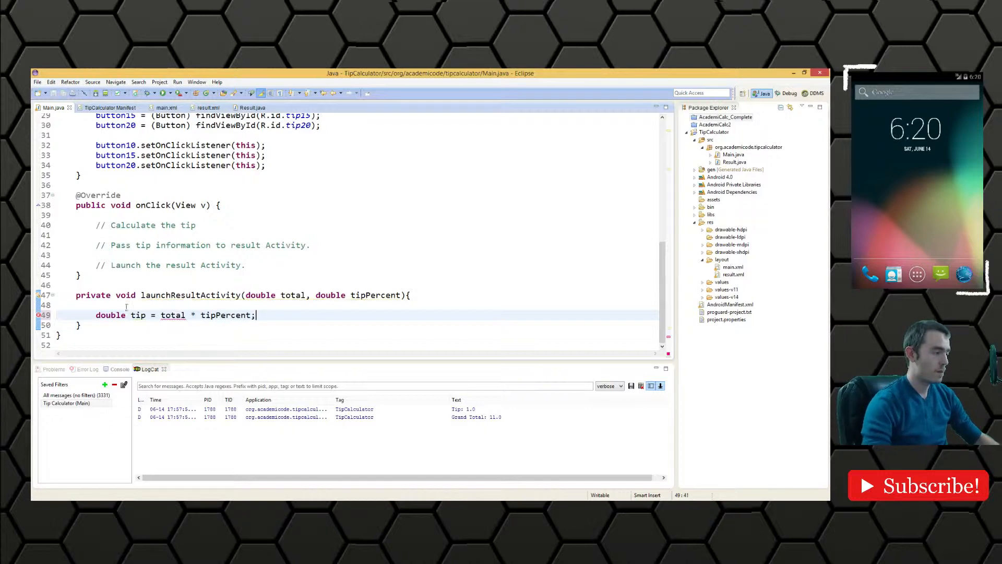
{"action": "type", "text": "double"}
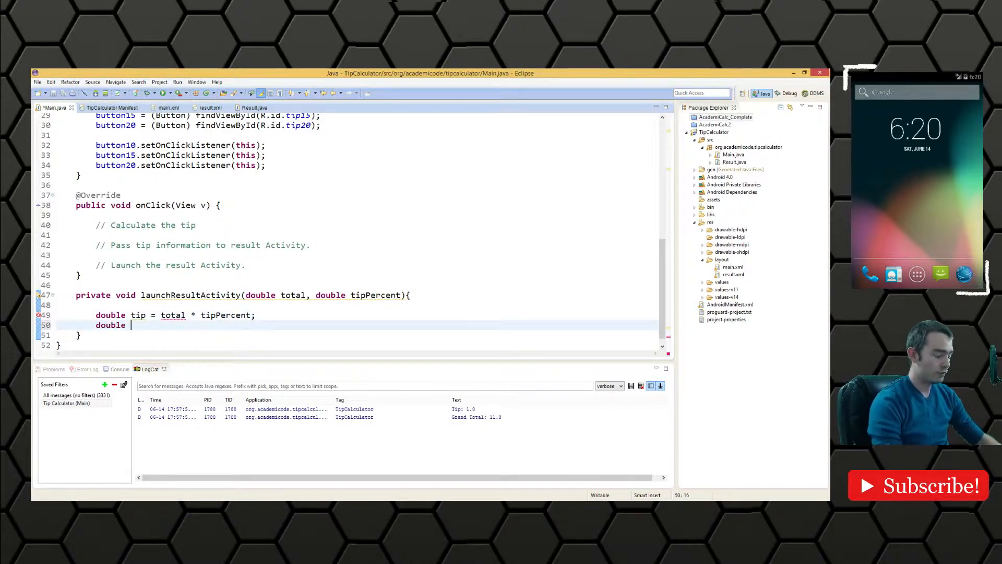
{"action": "type", "text": "grandTotal ="}
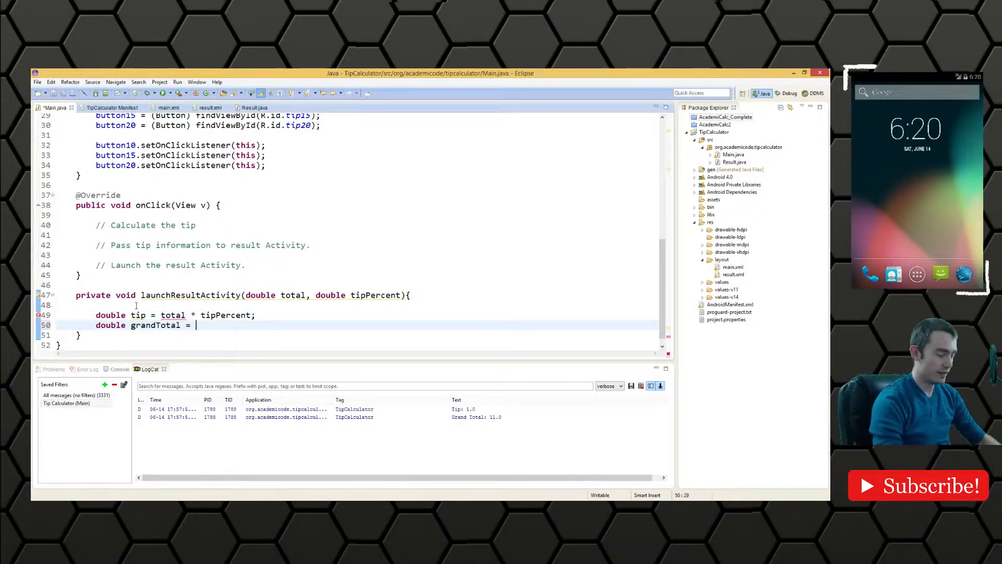
{"action": "type", "text": "total +"}
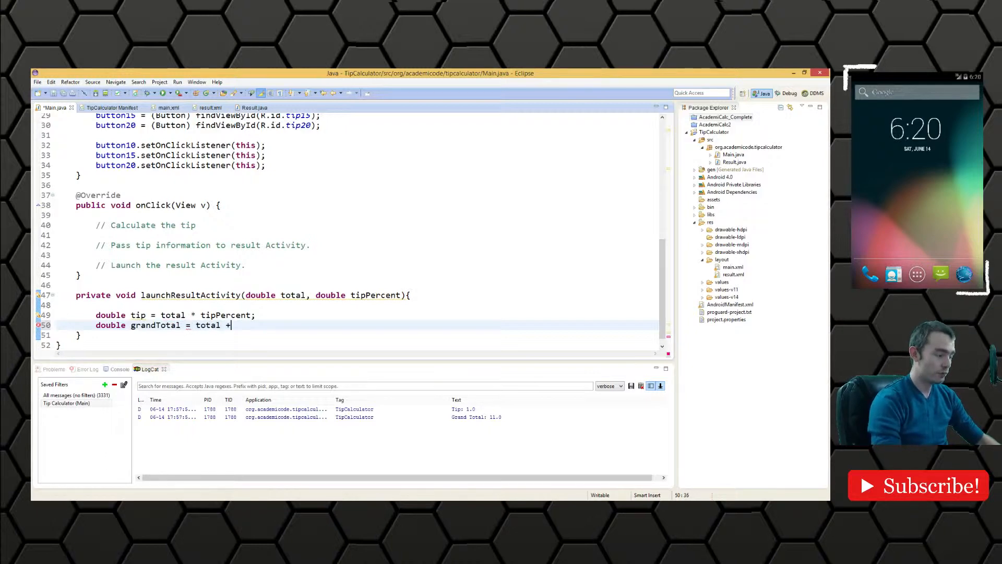
{"action": "type", "text": "tip;"}
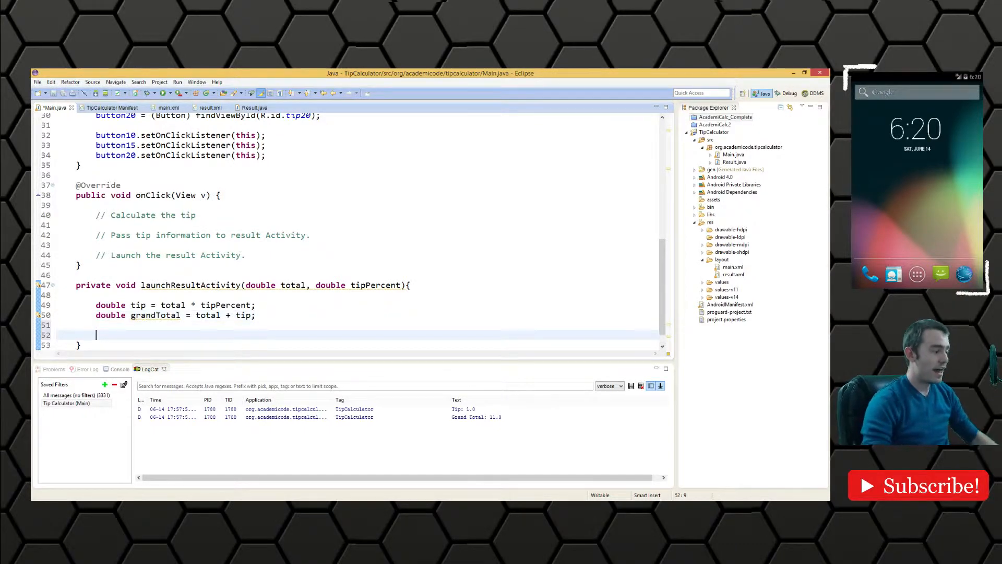
Step: Create 'Intent resultActivity = new Intent(Main.this, Result.class);' using the Context/Class constructor
{"action": "scroll", "scroll_direction": "down", "scroll_amount": 3}
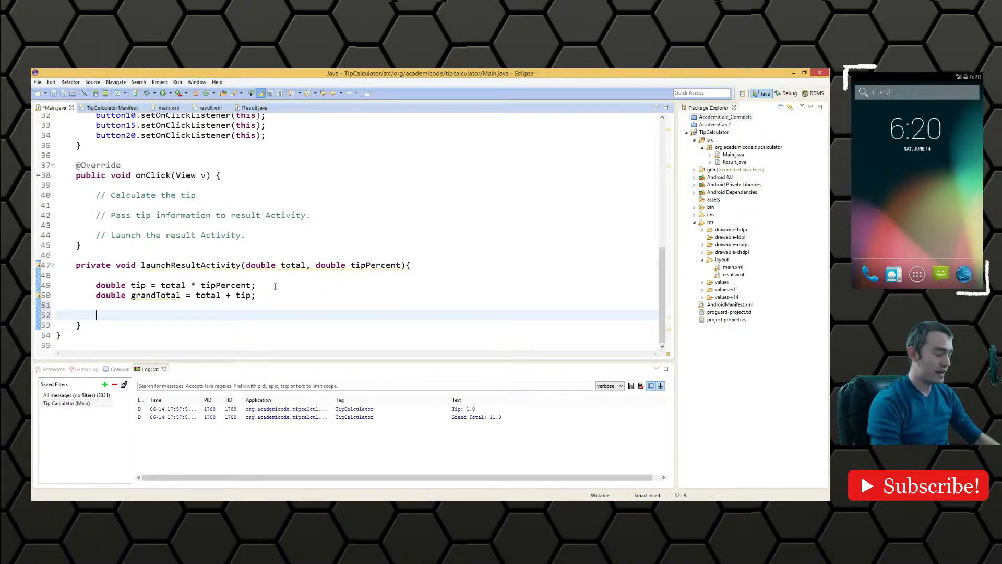
{"action": "type", "text": "Intent result"}
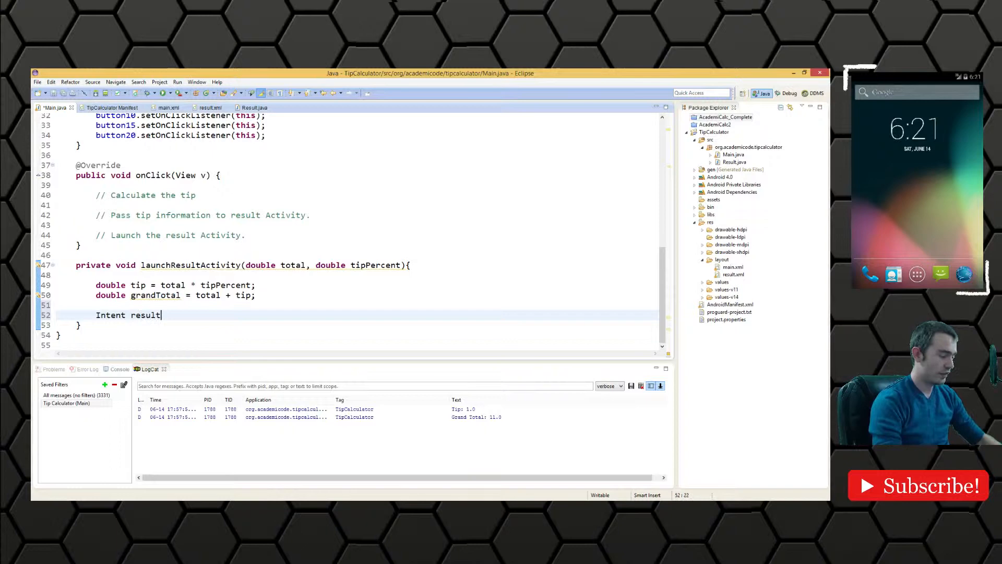
{"action": "type", "text": "Activity"}
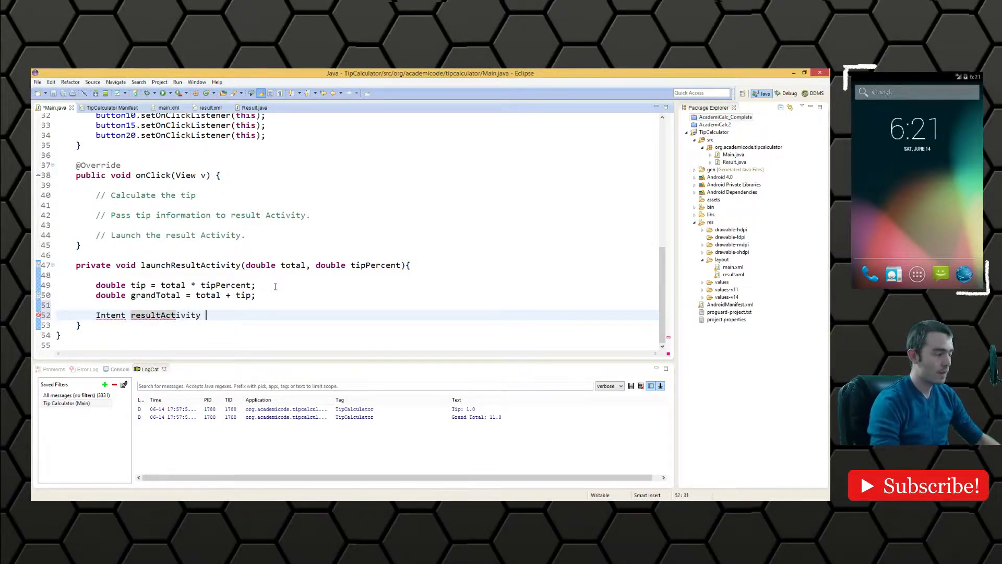
{"action": "type", "text": "= new Intent"}
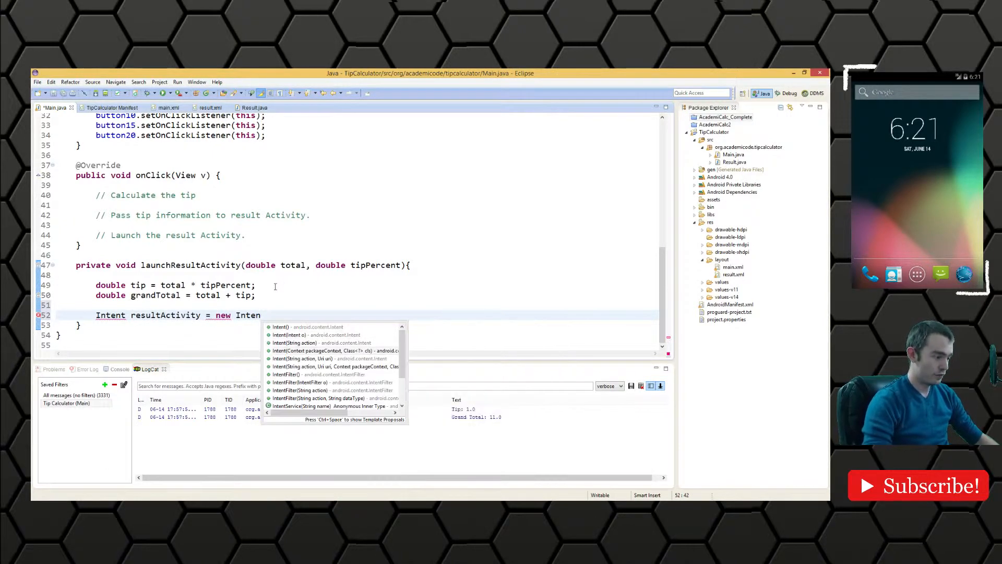
{"action": "left_click", "coordinate": [336, 351]}
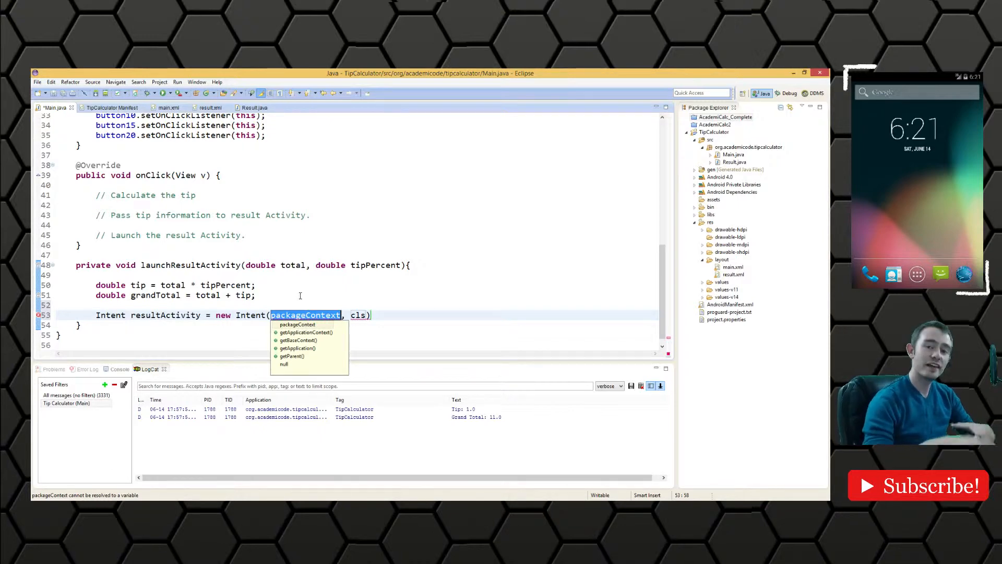
{"action": "type", "text": "Main.this"}
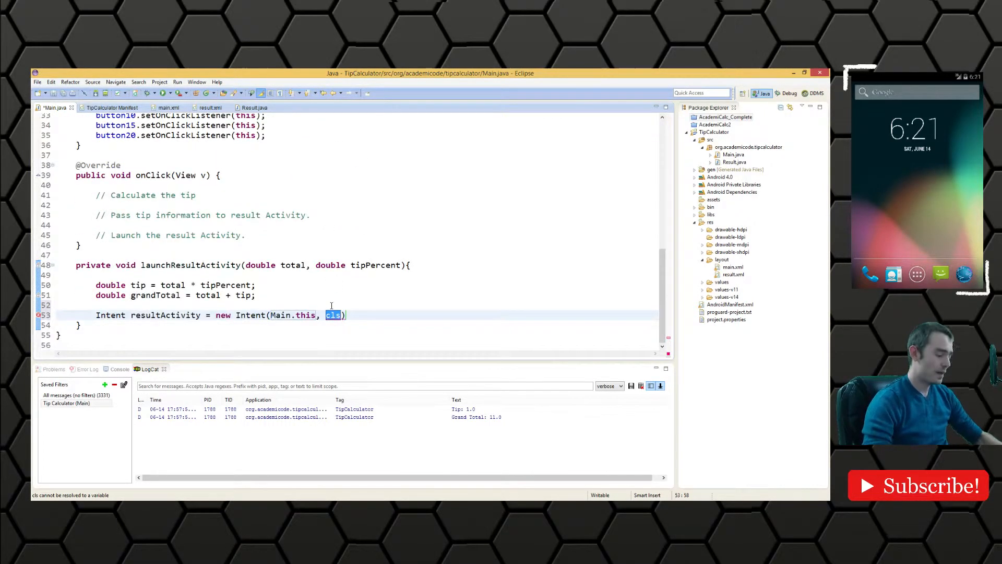
{"action": "type", "text": "Result."}
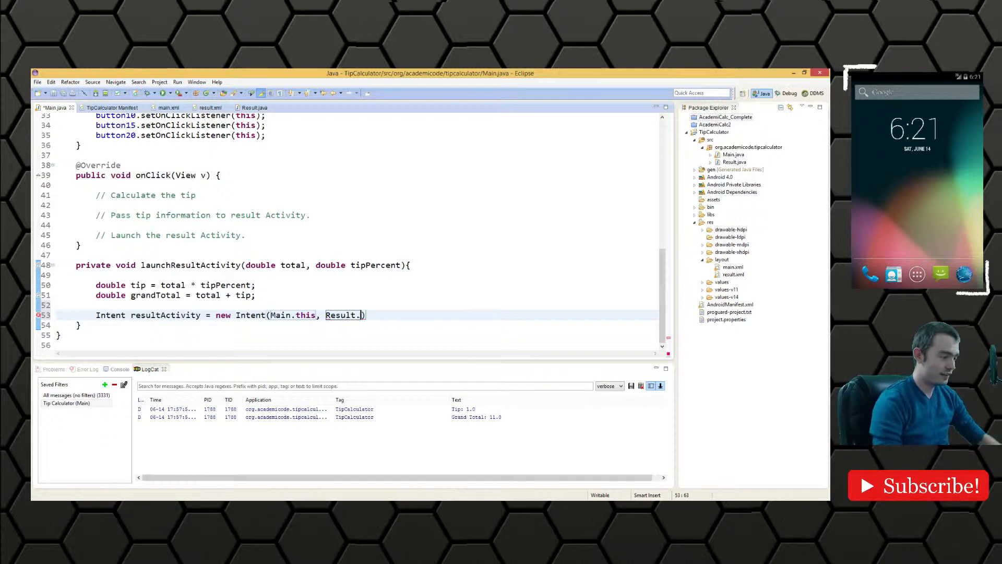
{"action": "type", "text": "class);"}
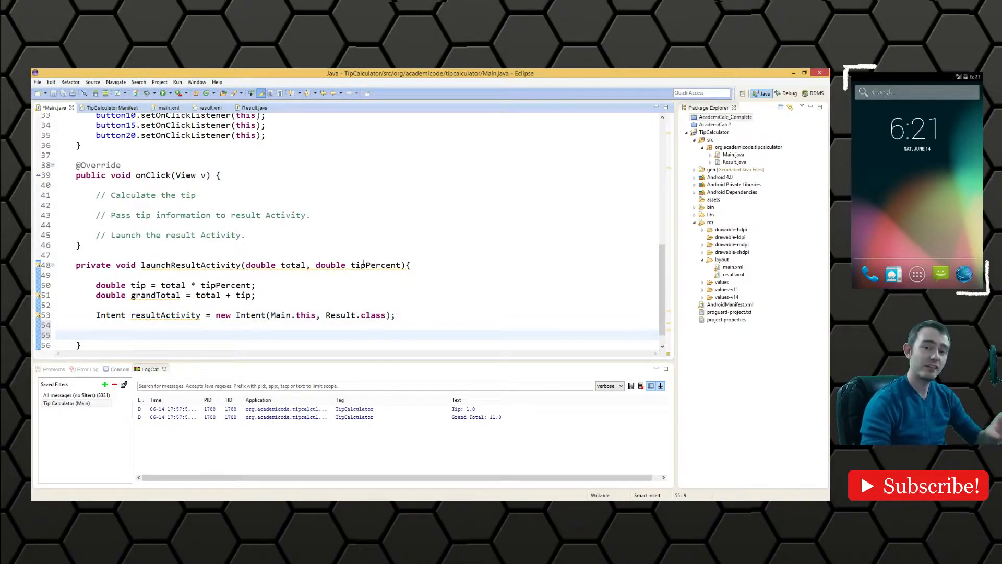
Step: Add two resultActivity.putExtra(name, …) calls passing tip and grandTotal
{"action": "type", "text": "resultActivity.put"}
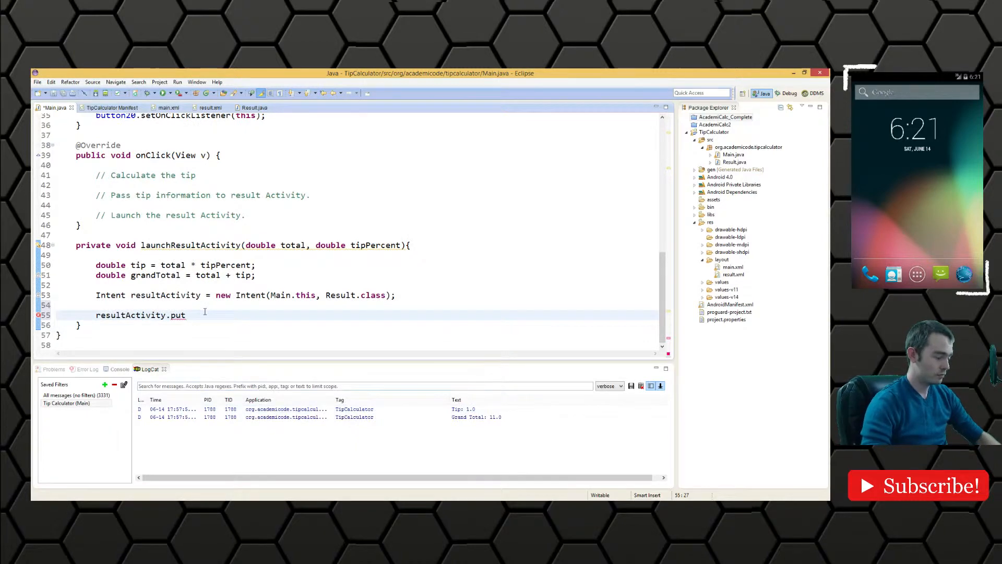
{"action": "type", "text": "Extra(name, value)"}
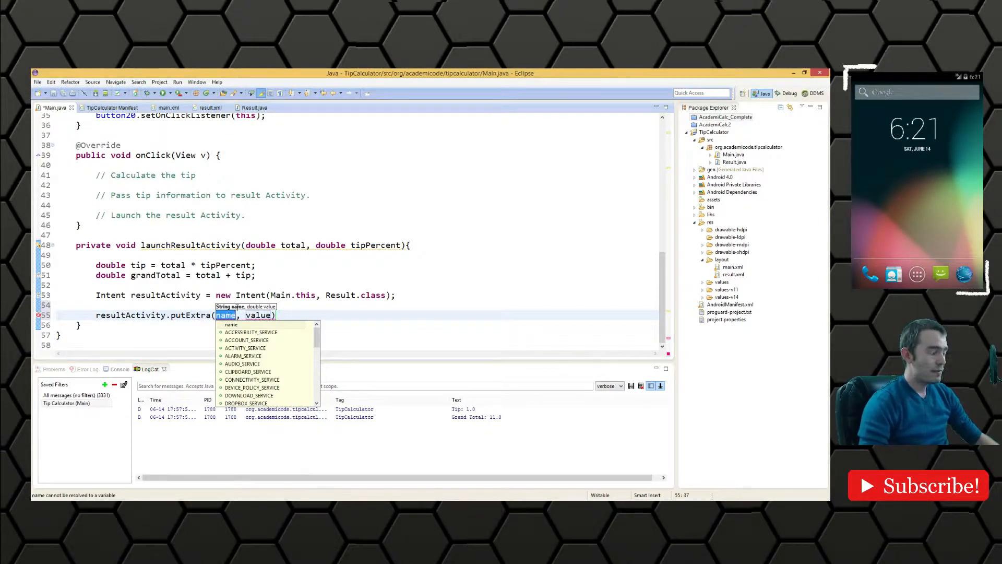
{"action": "key", "text": "Escape"}
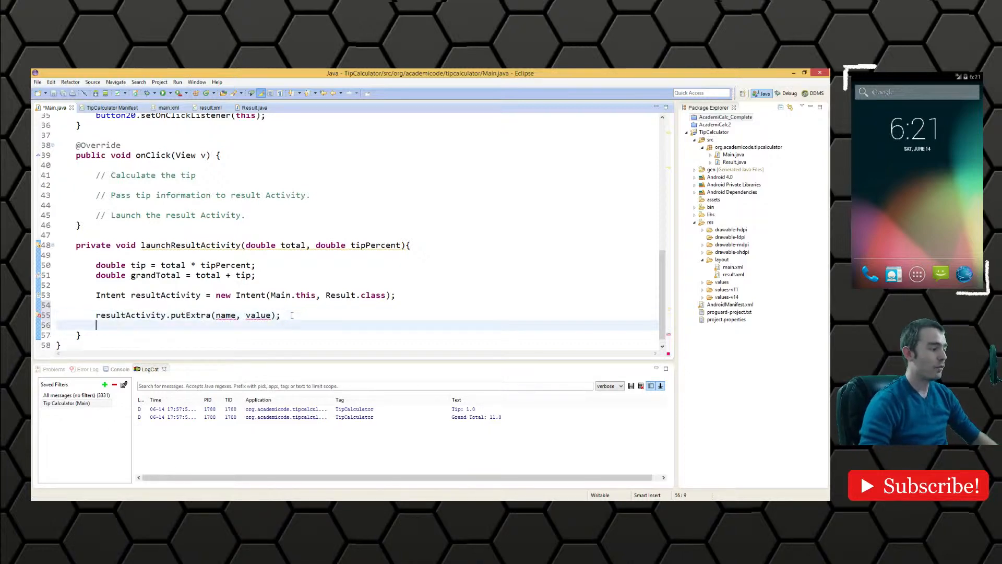
{"action": "type", "text": "resultActivity.putExtra(name,"}
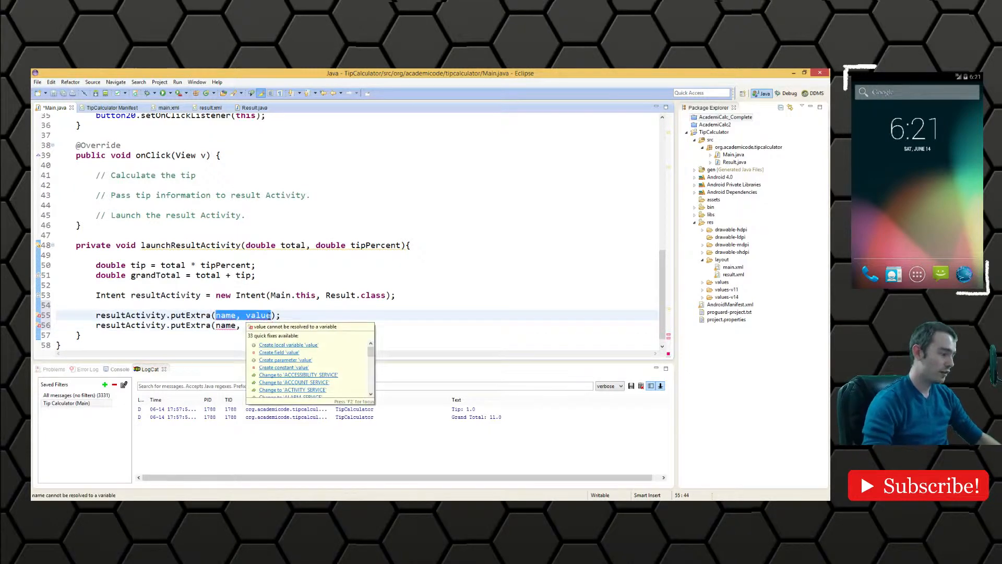
{"action": "type", "text": "tip"}
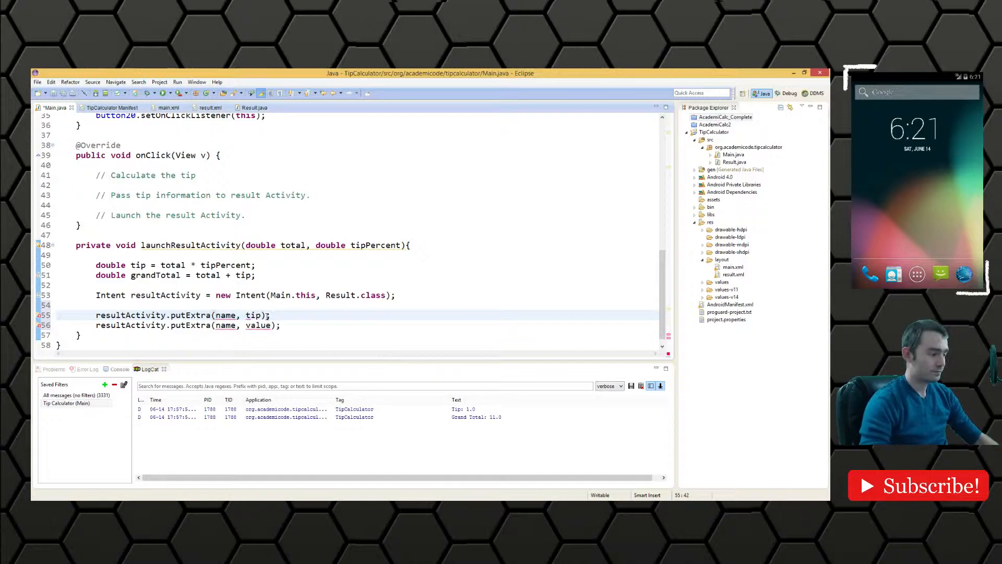
{"action": "type", "text": "grand"}
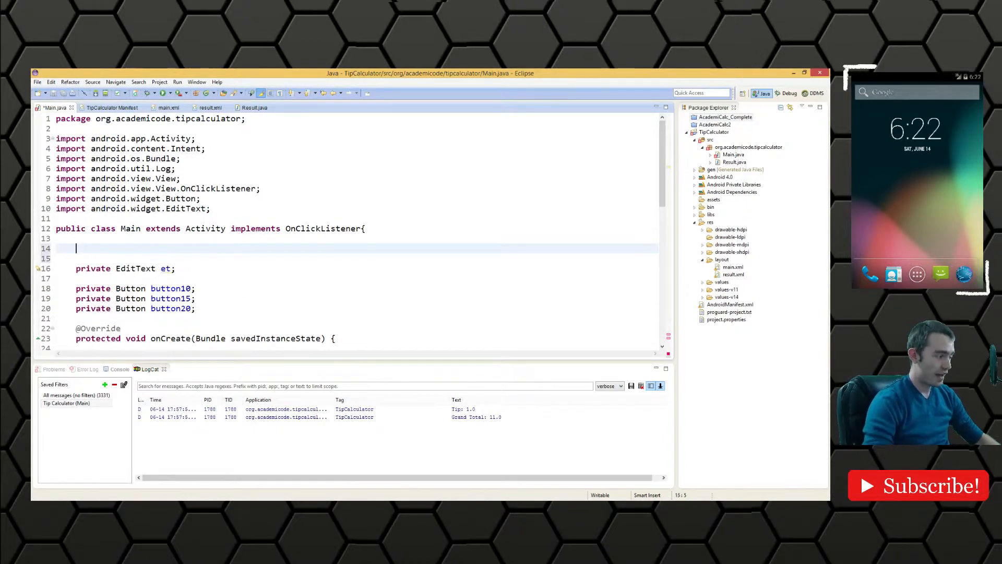
Step: Declare 'public static final String TAG_TIP = "tag";' at the top of class Main
{"action": "type", "text": "p"}
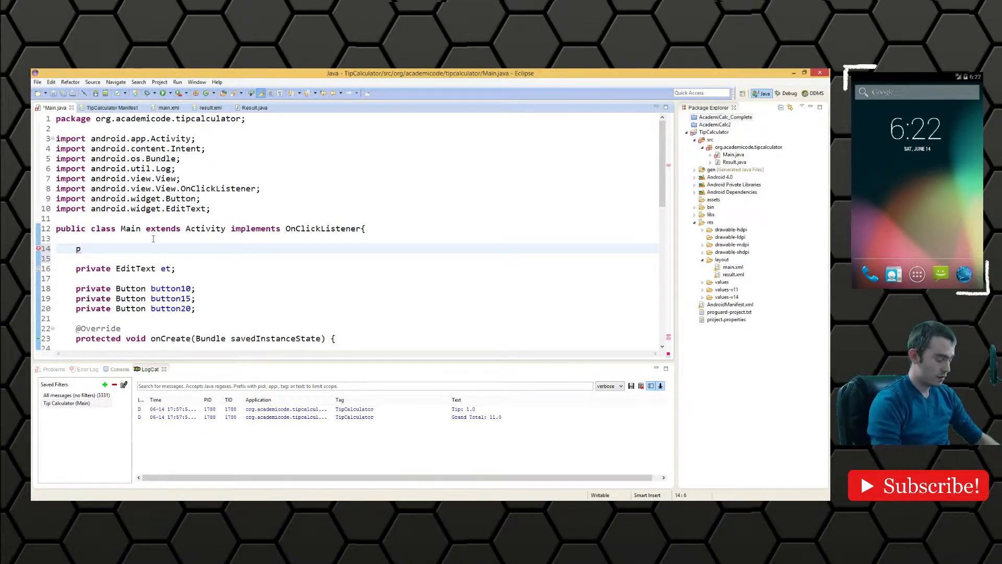
{"action": "type", "text": "ublic static f"}
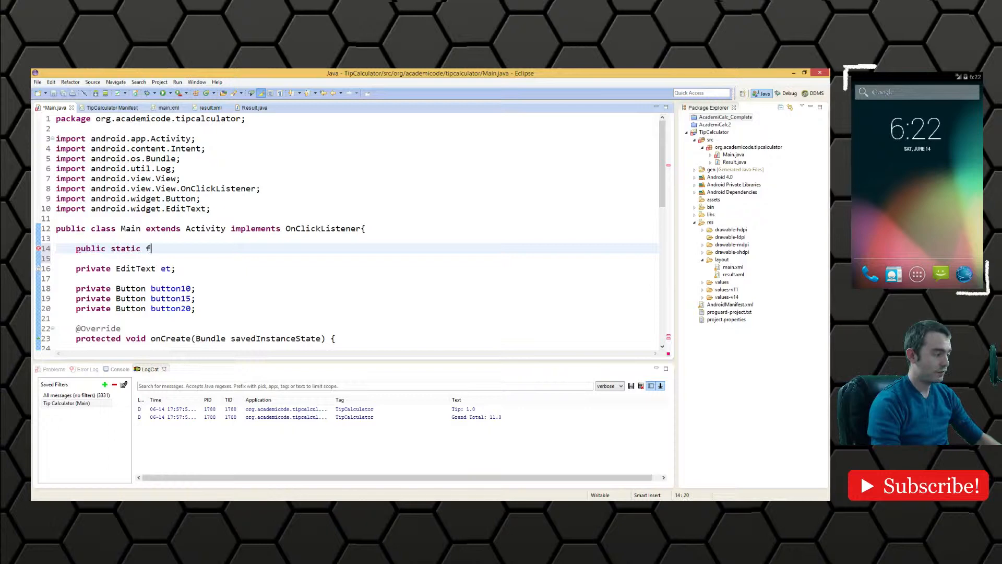
{"action": "type", "text": "inal STring"}
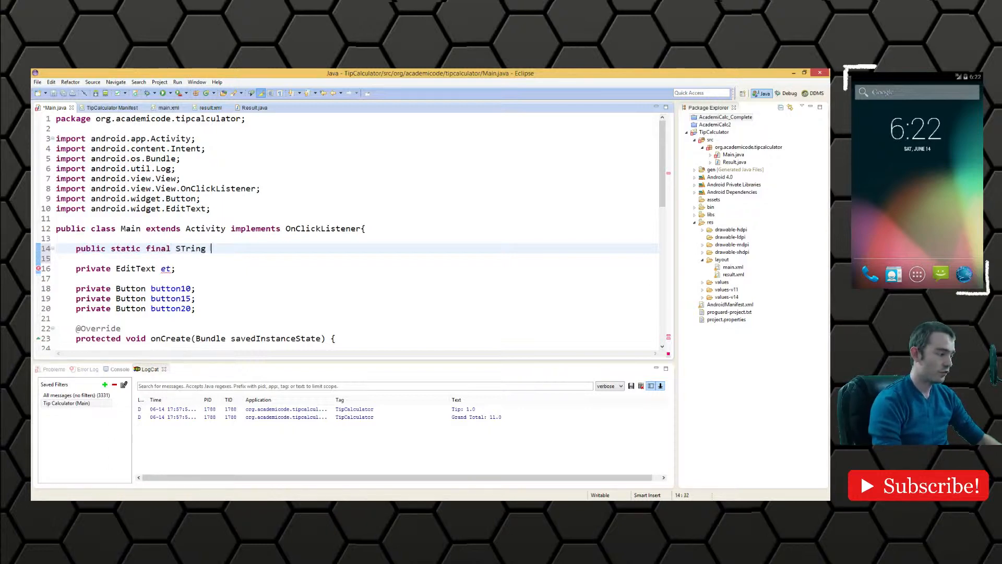
{"action": "key", "text": "BackSpace"}
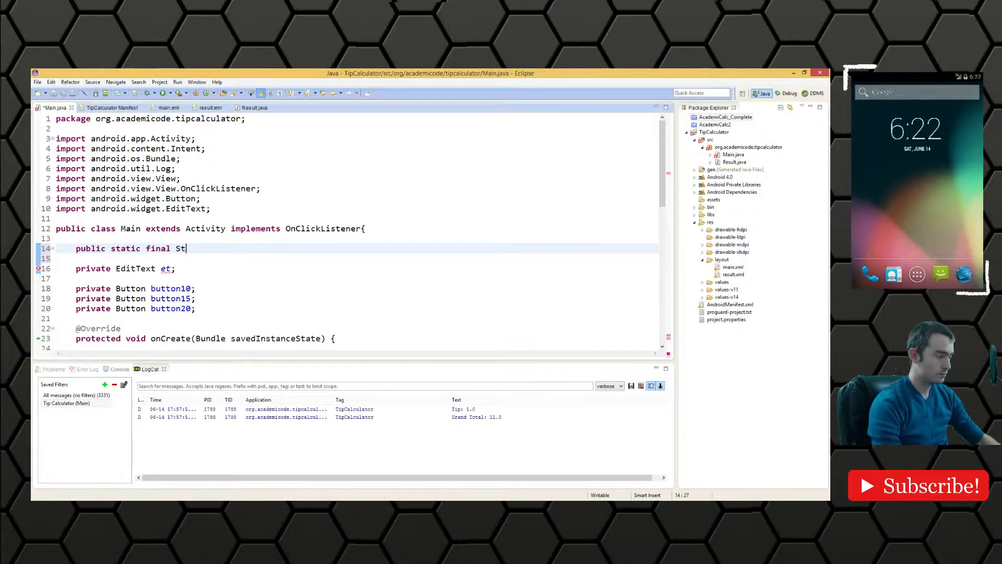
{"action": "type", "text": "ring TAG_TIP"}
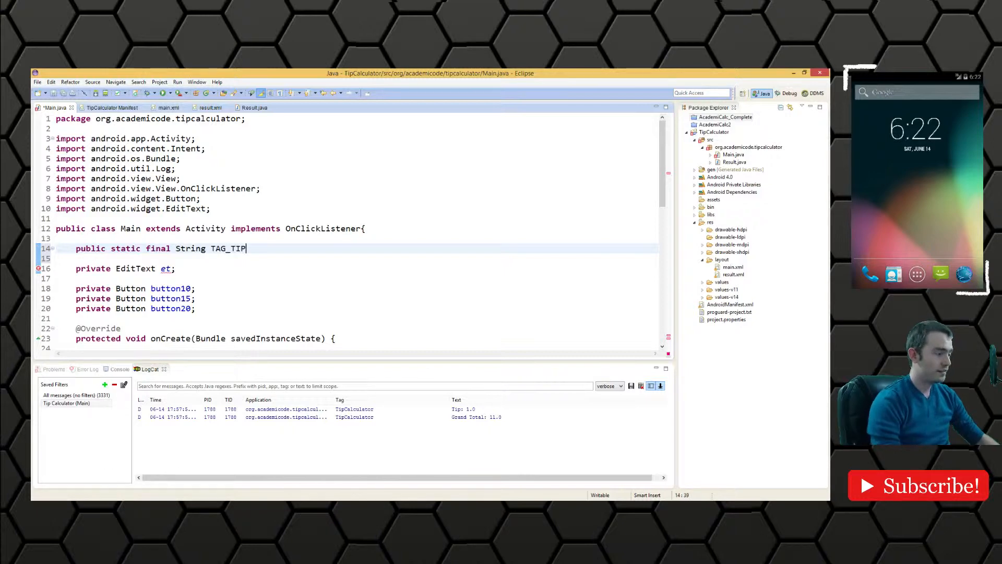
{"action": "type", "text": "= \"tag\""}
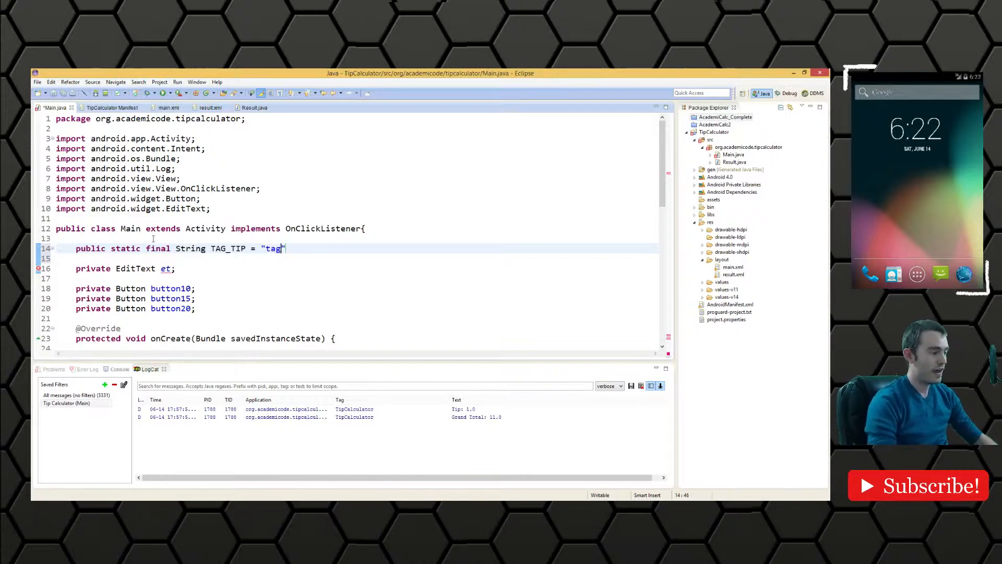
{"action": "type", "text": ";"}
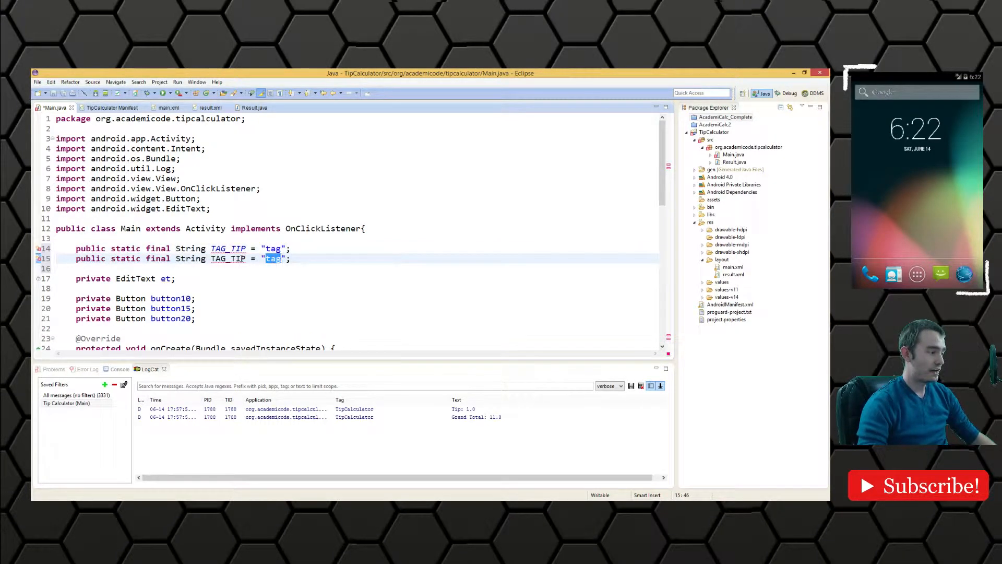
Step: Duplicate it as TAG_GRAND_TOTAL set to "total"
{"action": "type", "text": "TAG_GRAN"}
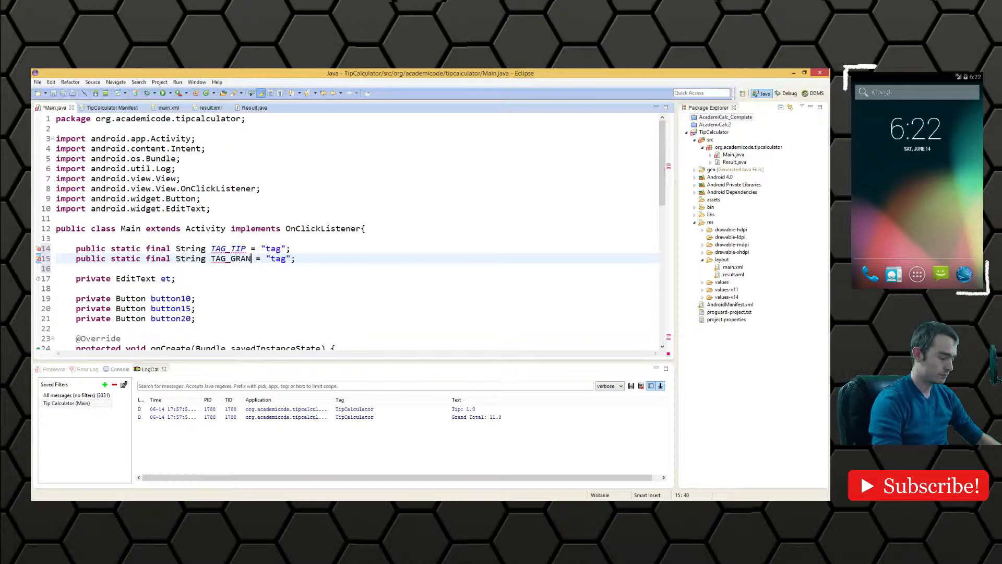
{"action": "type", "text": "D_TOTAL"}
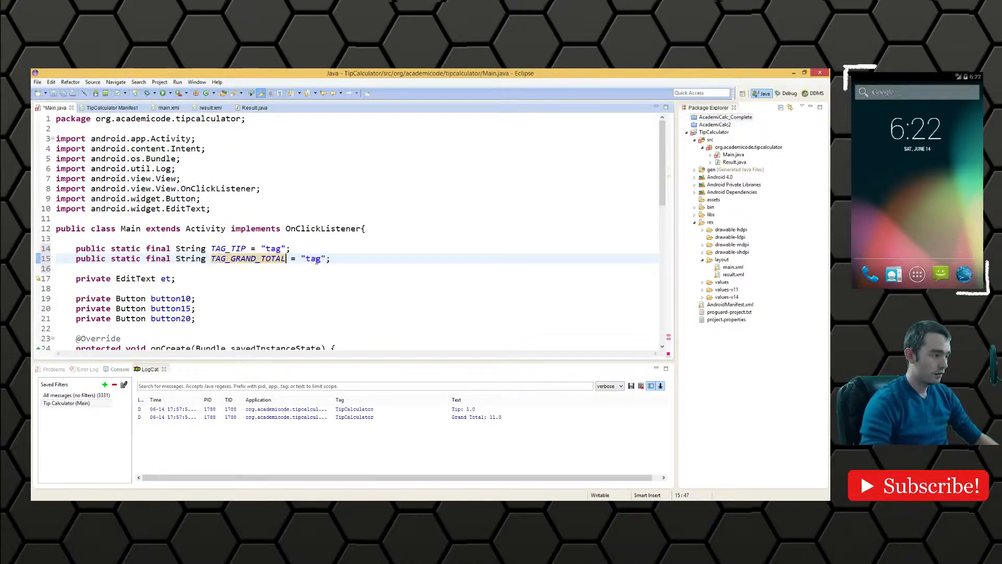
{"action": "type", "text": "total"}
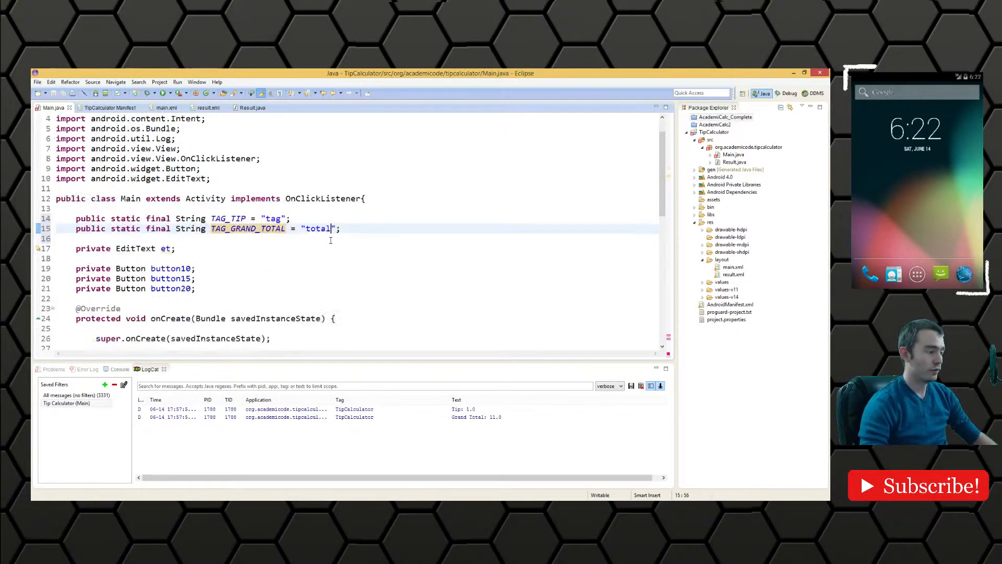
Step: Key the putExtra calls on TAG_TIP and TAG_GRAND_TOTAL and add startActivity(resultActivity);
{"action": "scroll", "scroll_direction": "down", "scroll_amount": 3}
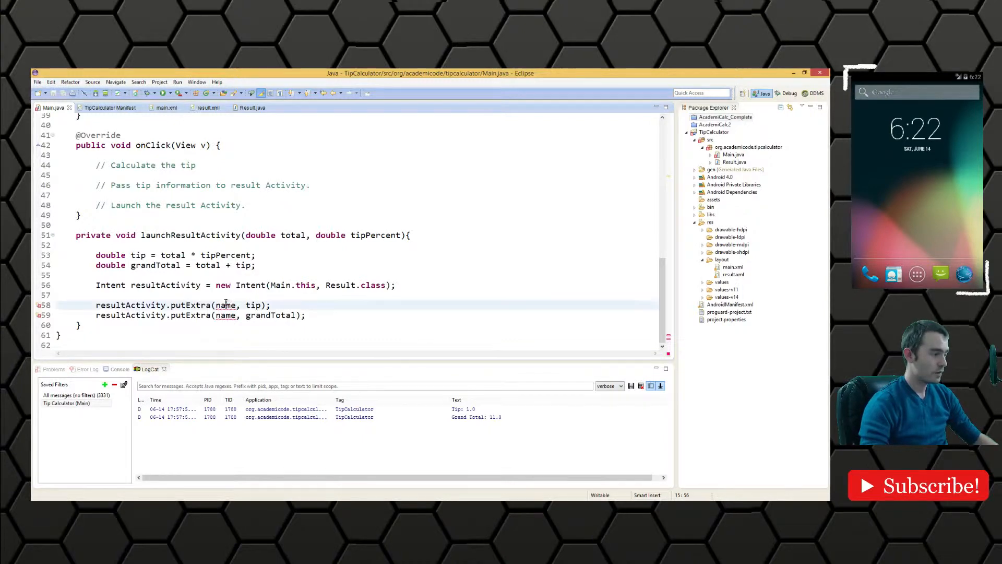
{"action": "type", "text": "TAG_GRAND_TOTAL"}
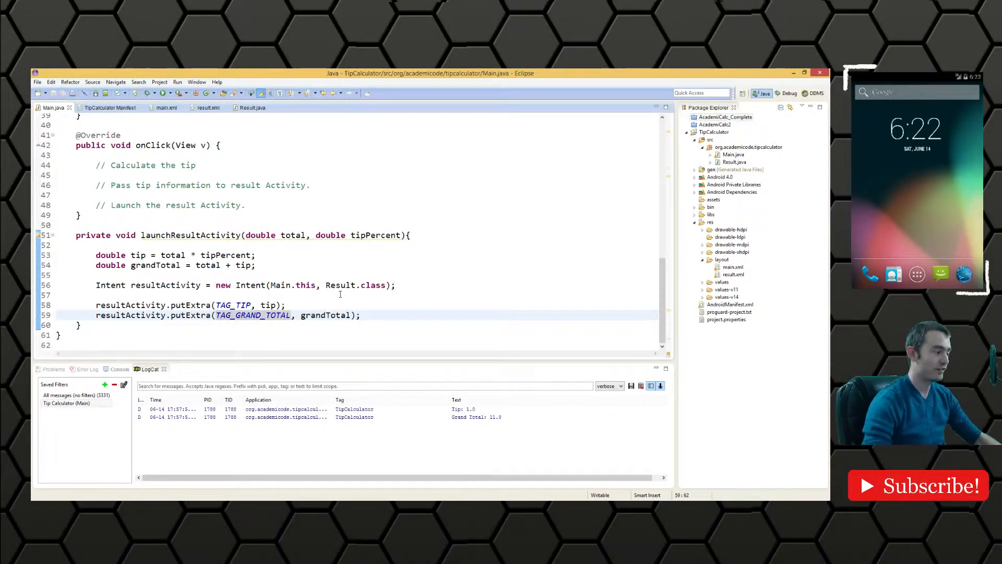
{"action": "type", "text": "startActivity(resultActivity"}
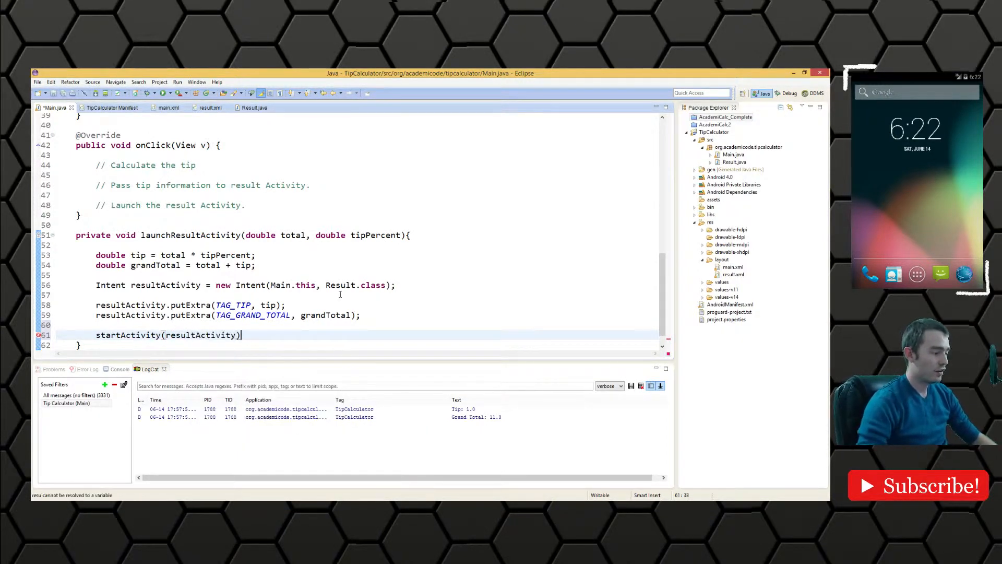
{"action": "type", "text": ";"}
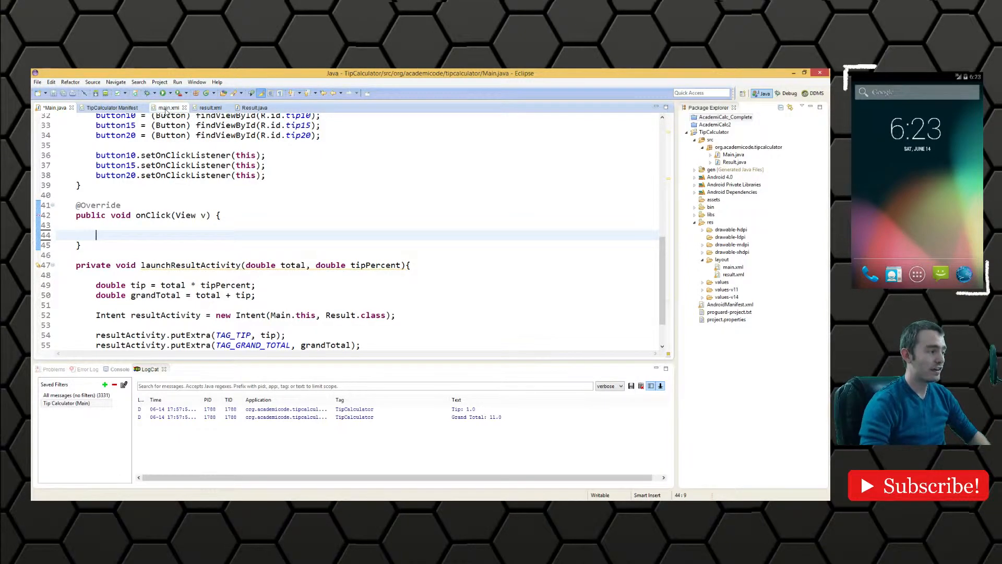
Step: Check button ids in main.xml, then write switch(v.getId()){ } inside onClick
{"action": "left_click", "coordinate": [167, 108]}
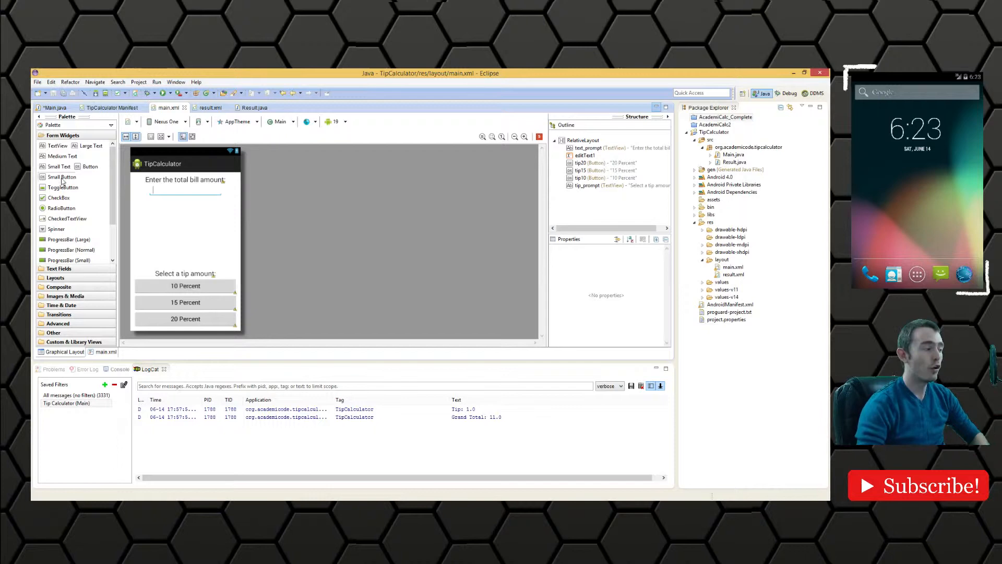
{"action": "left_click", "coordinate": [56, 106]}
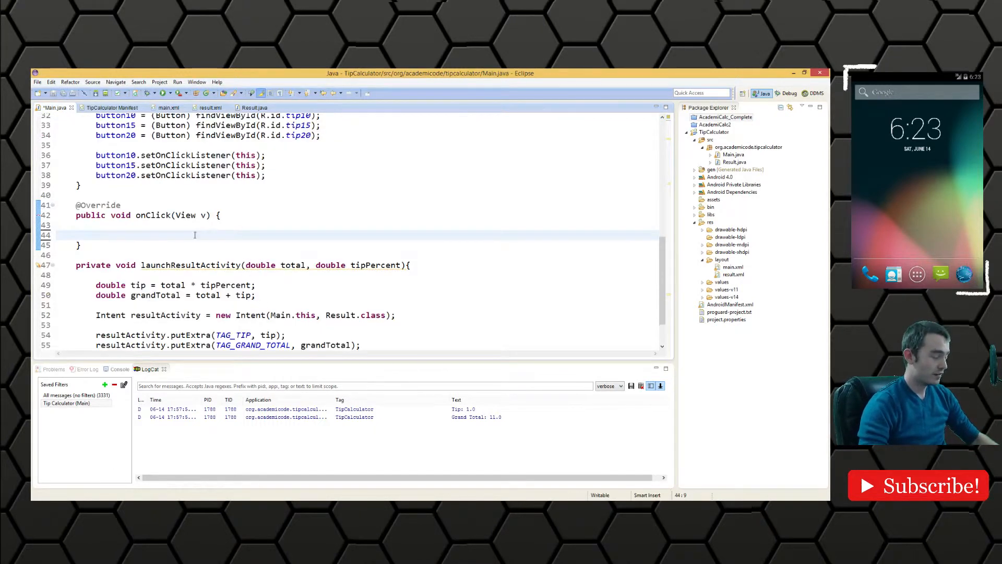
{"action": "type", "text": "swit"}
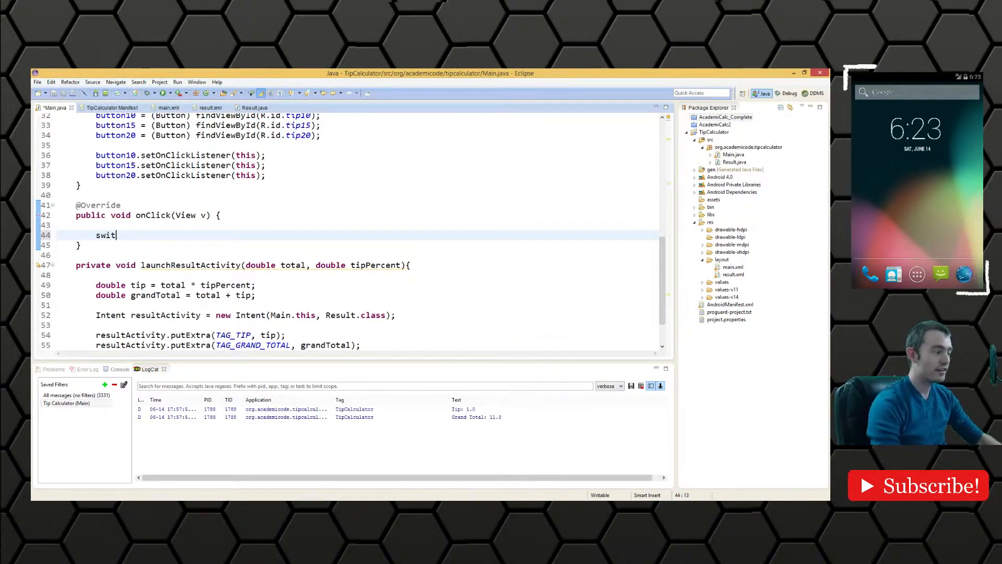
{"action": "type", "text": "ch()"}
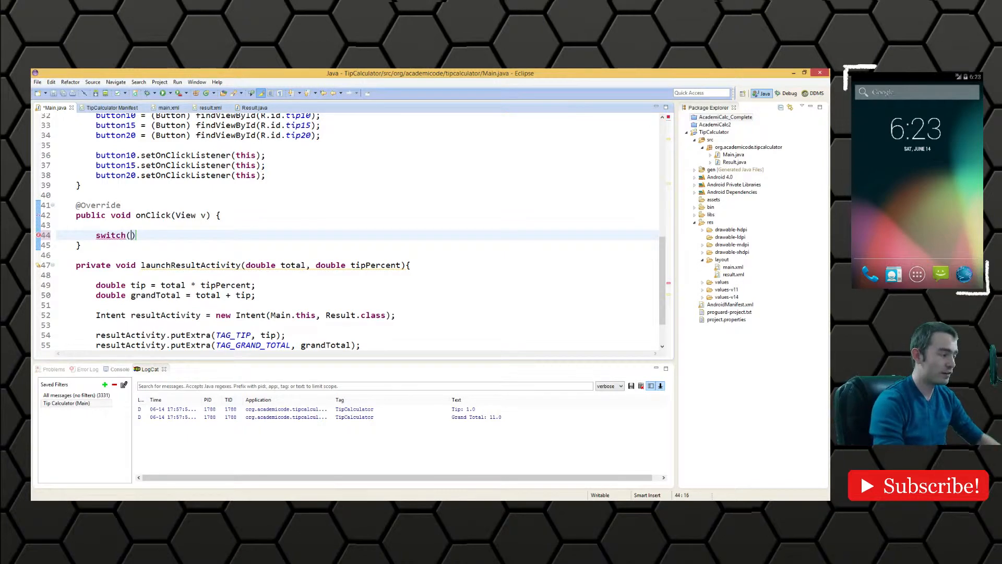
{"action": "type", "text": "v."}
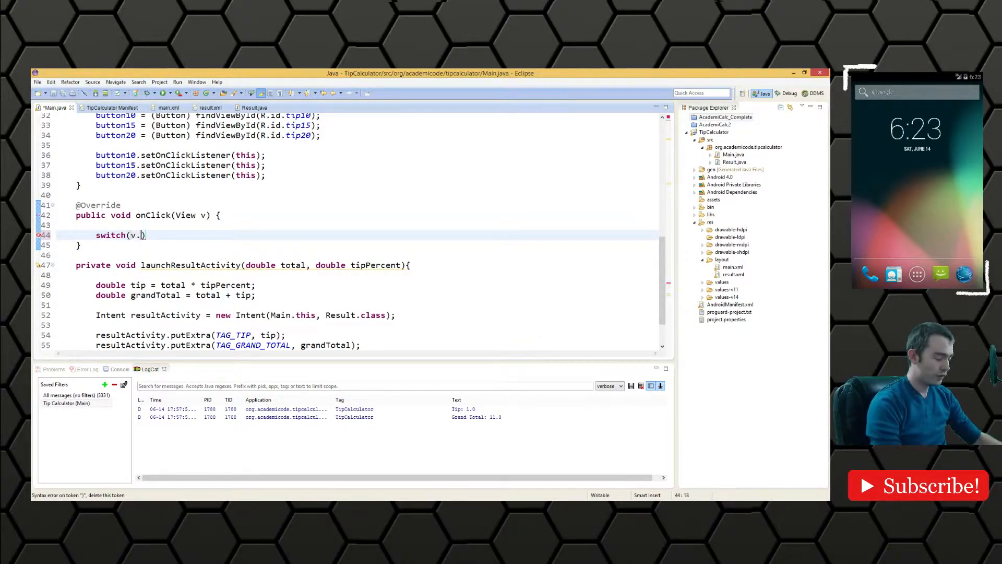
{"action": "type", "text": "get"}
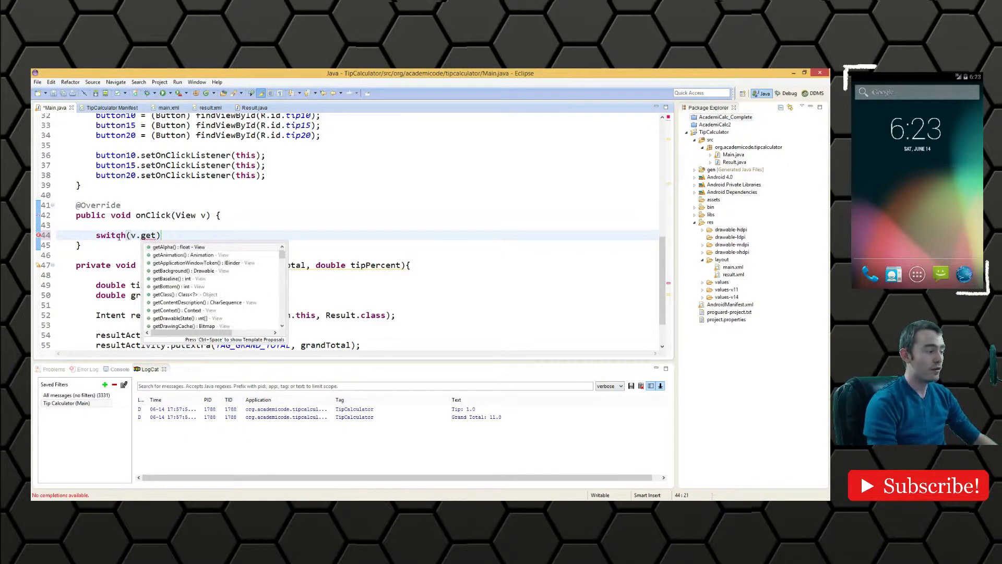
{"action": "type", "text": "I"}
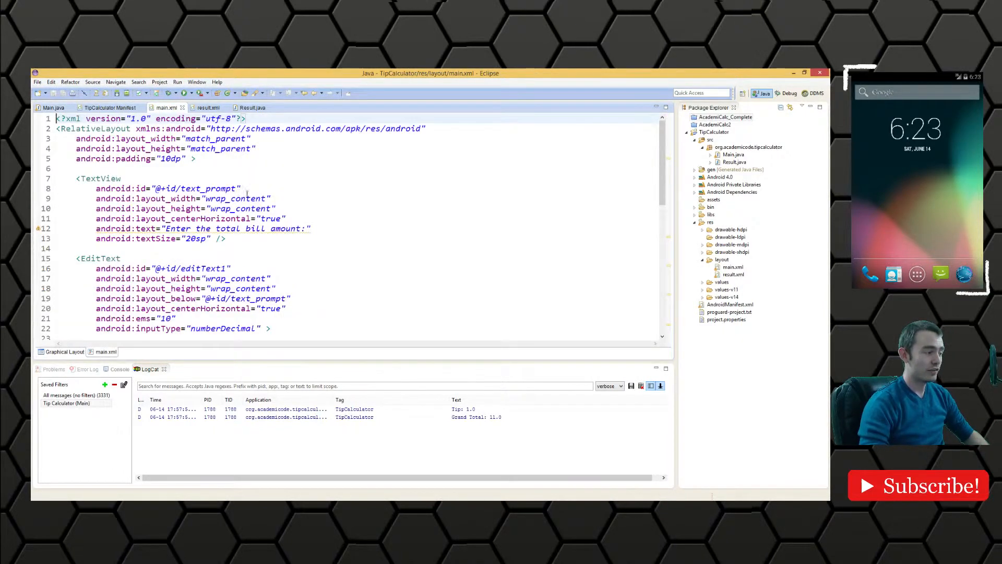
{"action": "left_click", "coordinate": [52, 107]}
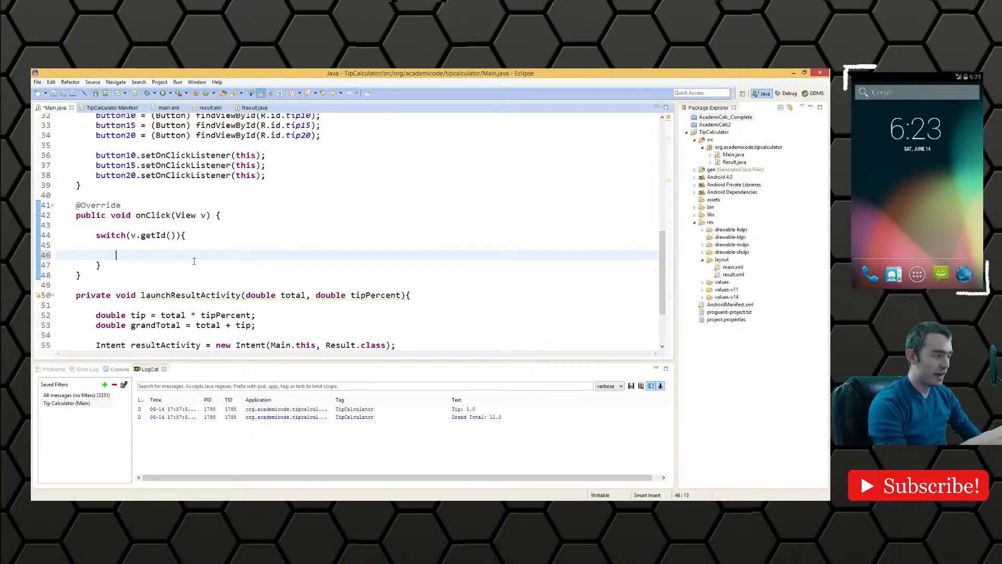
Step: Add case R.id.tip10, tip15 and tip20 blocks, each ending with break;
{"action": "type", "text": "case"}
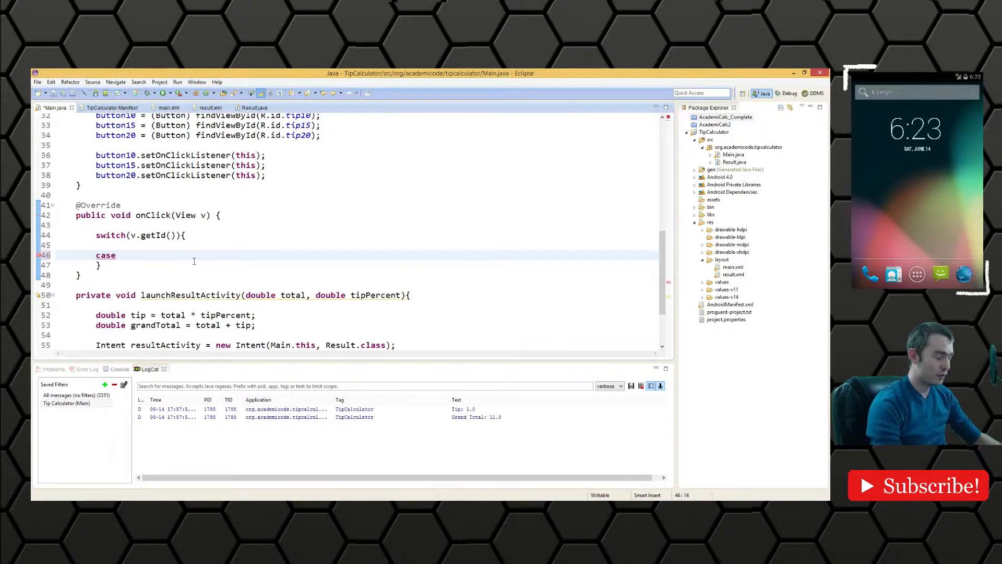
{"action": "type", "text": "R."}
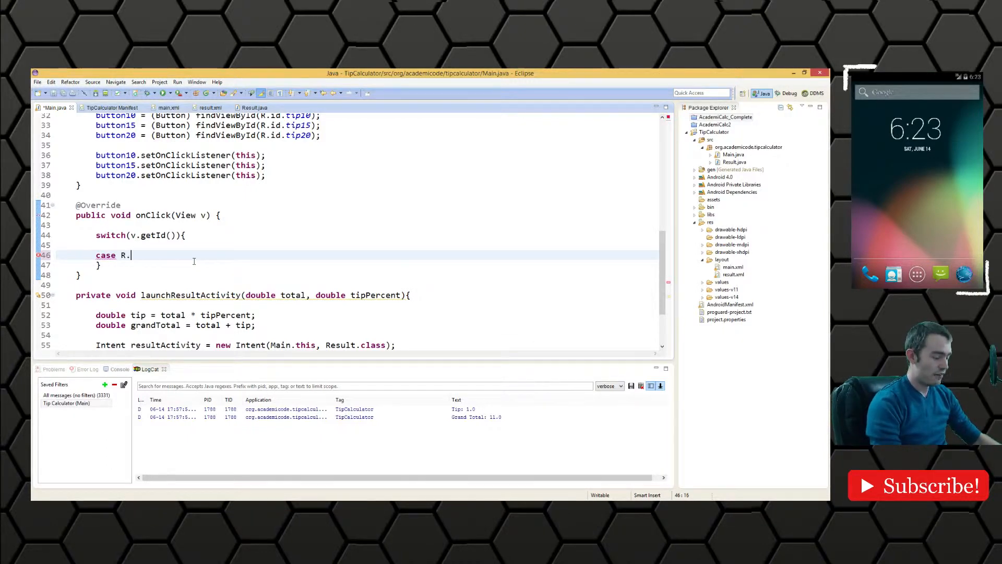
{"action": "type", "text": "id."}
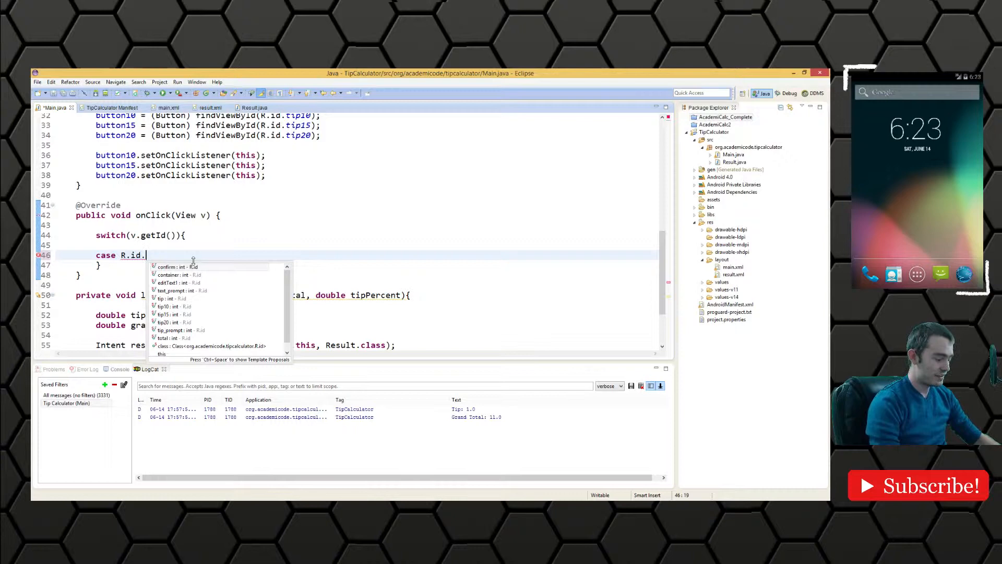
{"action": "type", "text": "tip10 :{"}
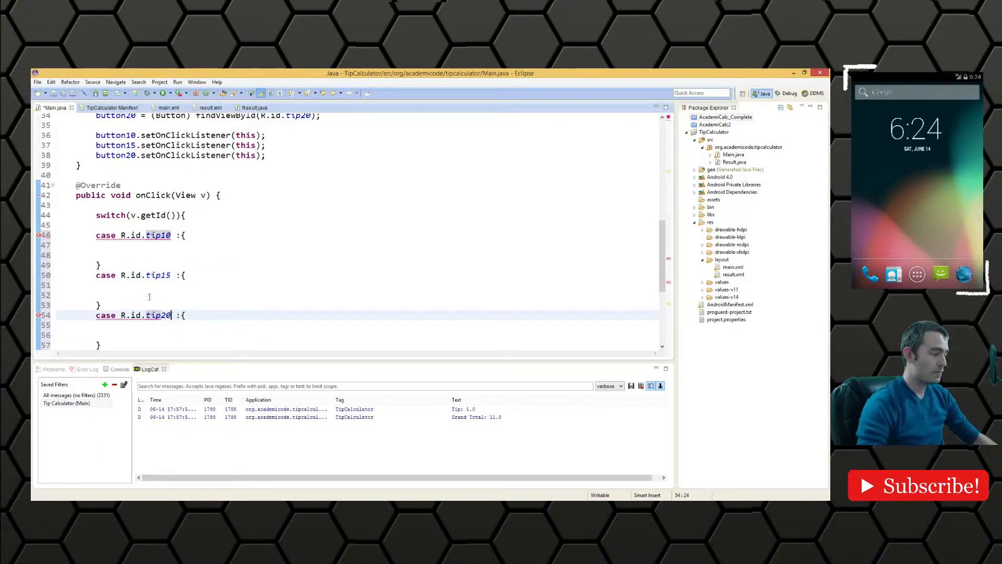
{"action": "type", "text": "break;"}
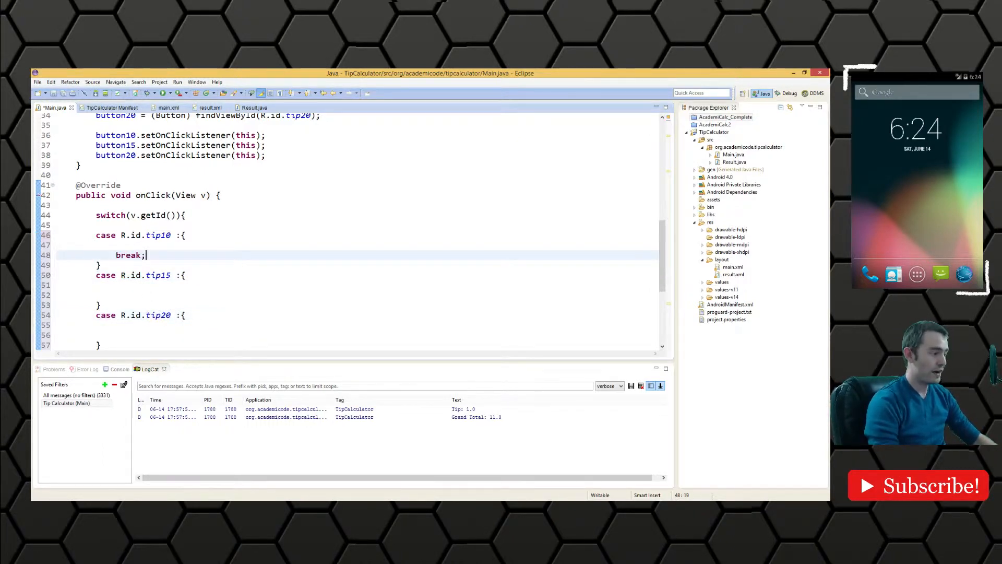
{"action": "type", "text": "break"}
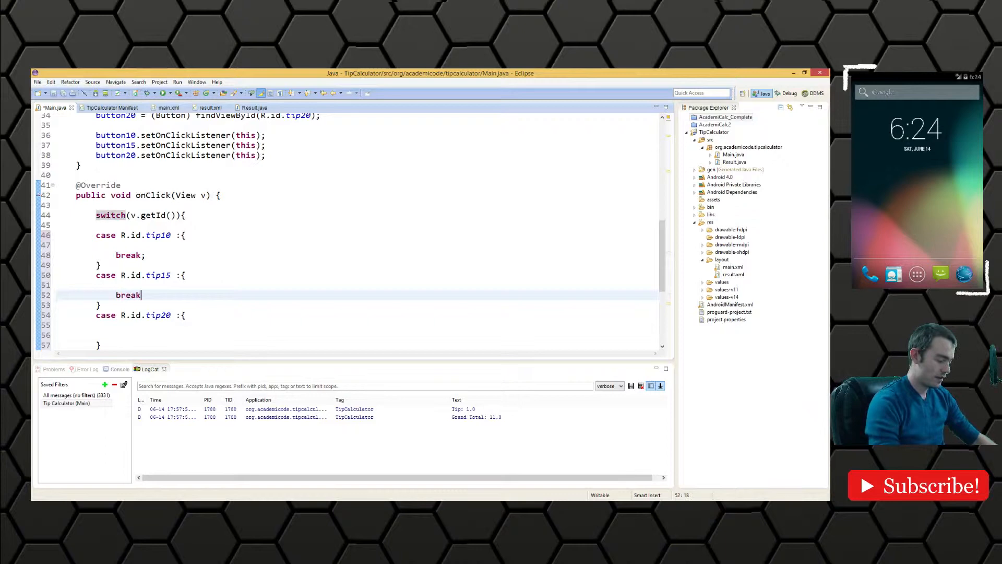
{"action": "type", "text": "break;"}
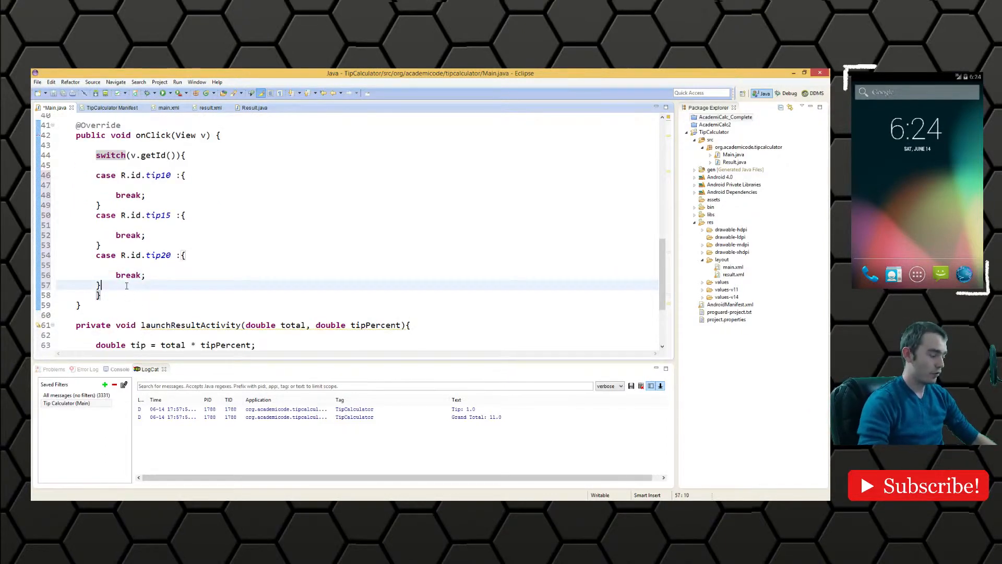
Step: Add a default:{ } case ending with break;
{"action": "type", "text": "default"}
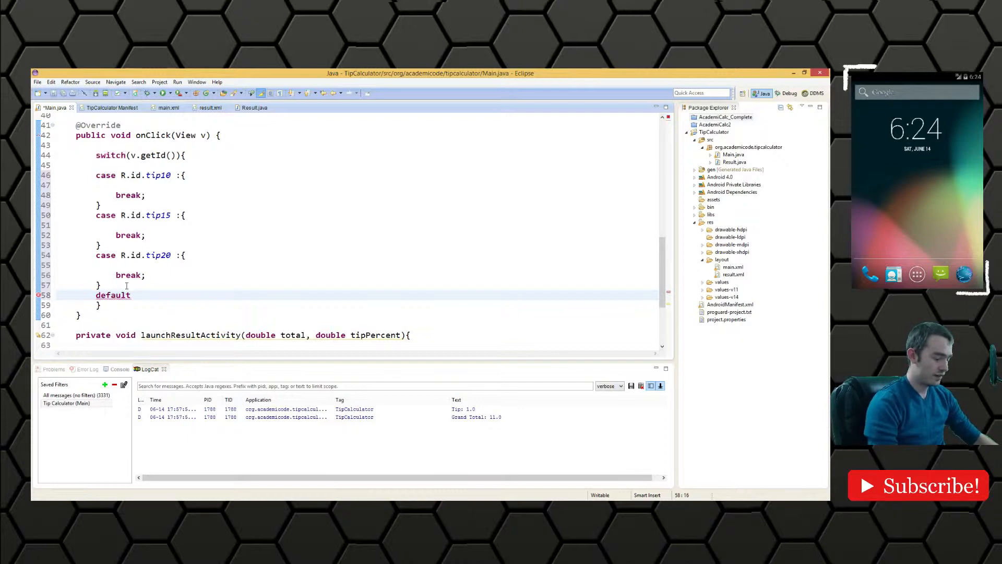
{"action": "type", "text": ":{"}
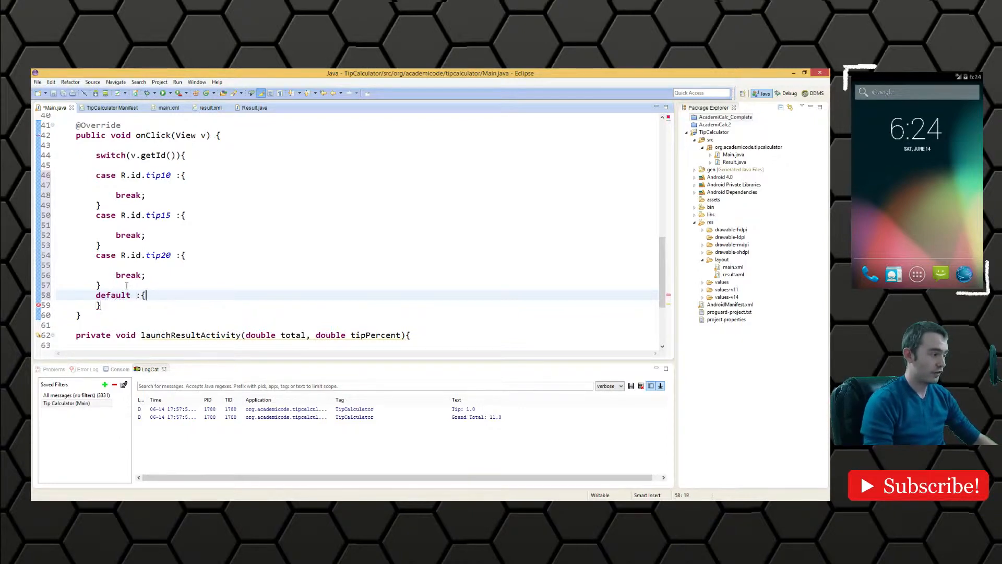
{"action": "type", "text": "brea"}
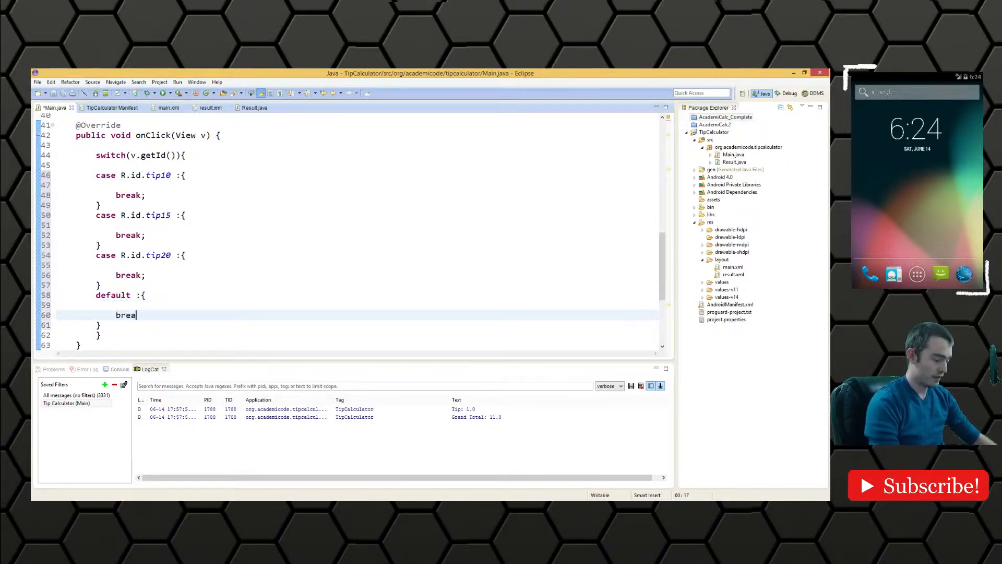
{"action": "type", "text": "k;"}
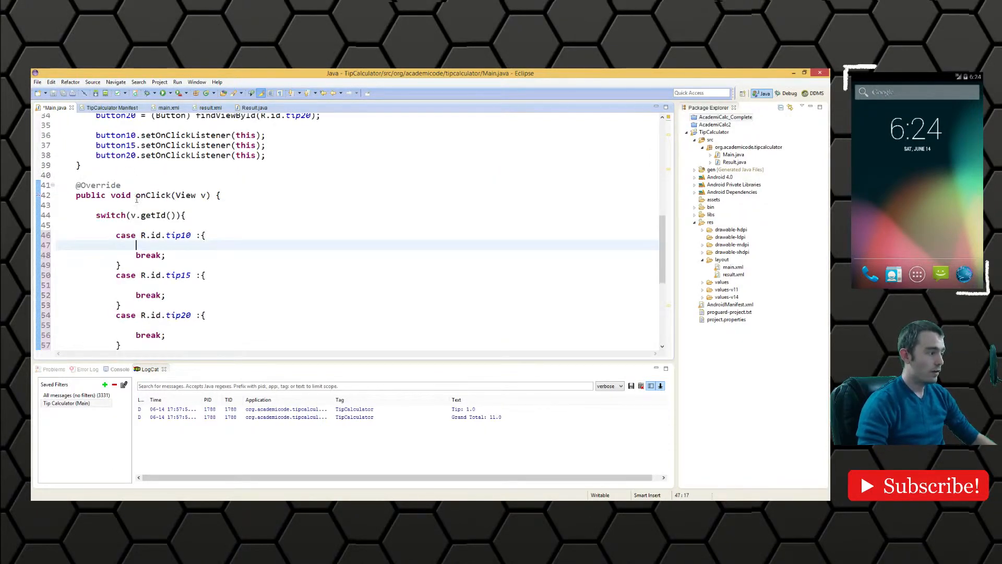
Step: Declare 'double tipPercent = 0.0d;' above the switch
{"action": "type", "text": "dsouble"}
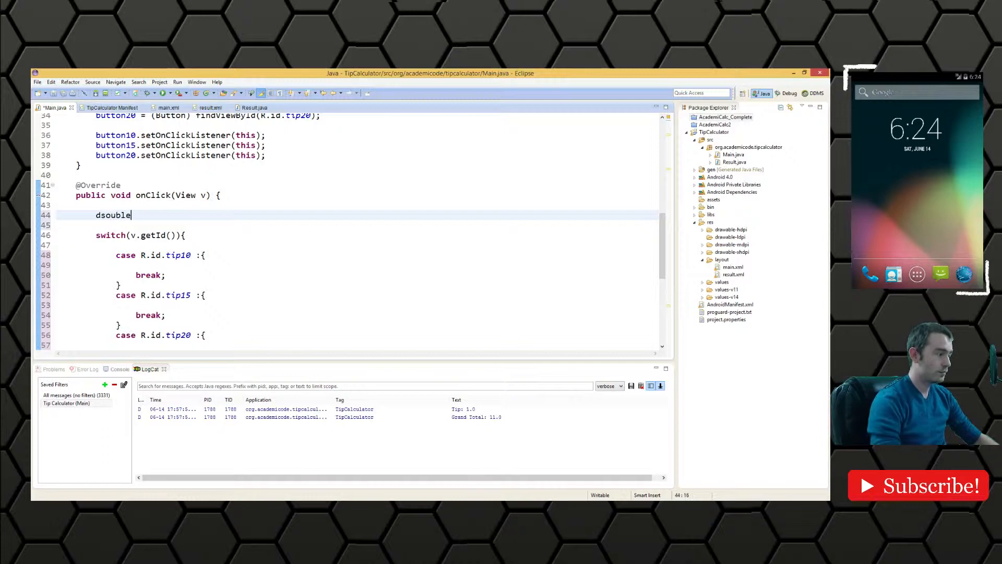
{"action": "key", "text": "Backspace"}
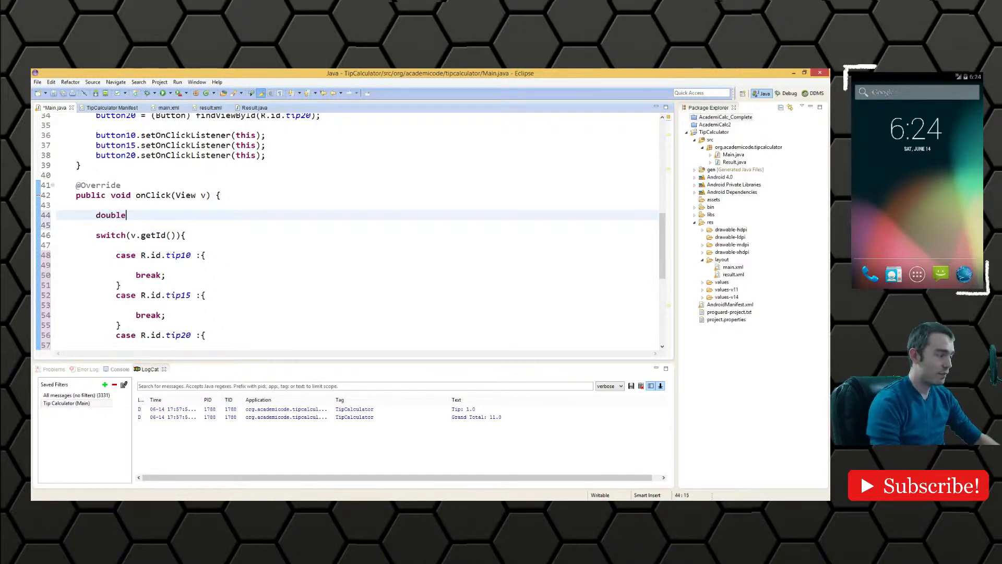
{"action": "type", "text": "tipPercent"}
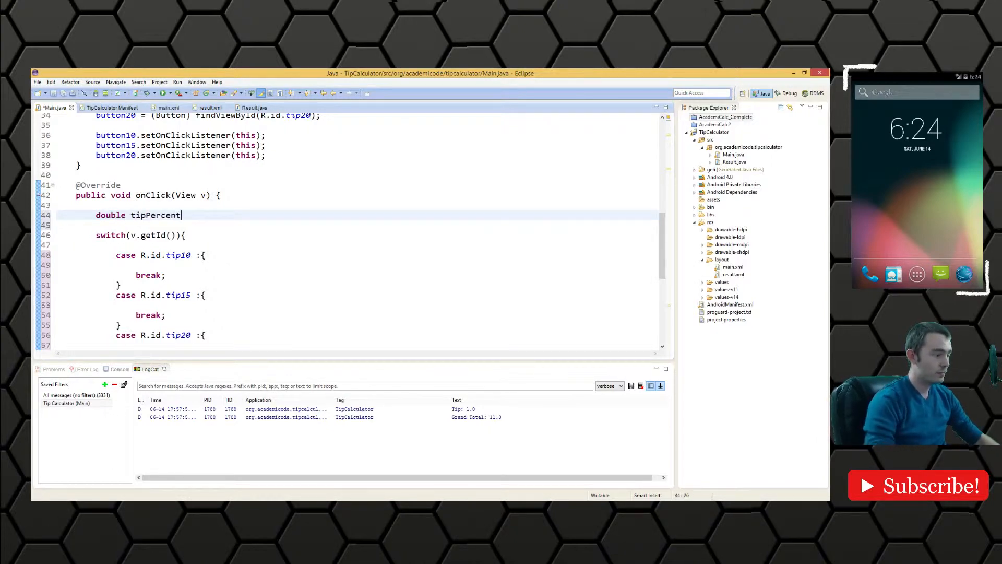
{"action": "type", "text": "= 0.0"}
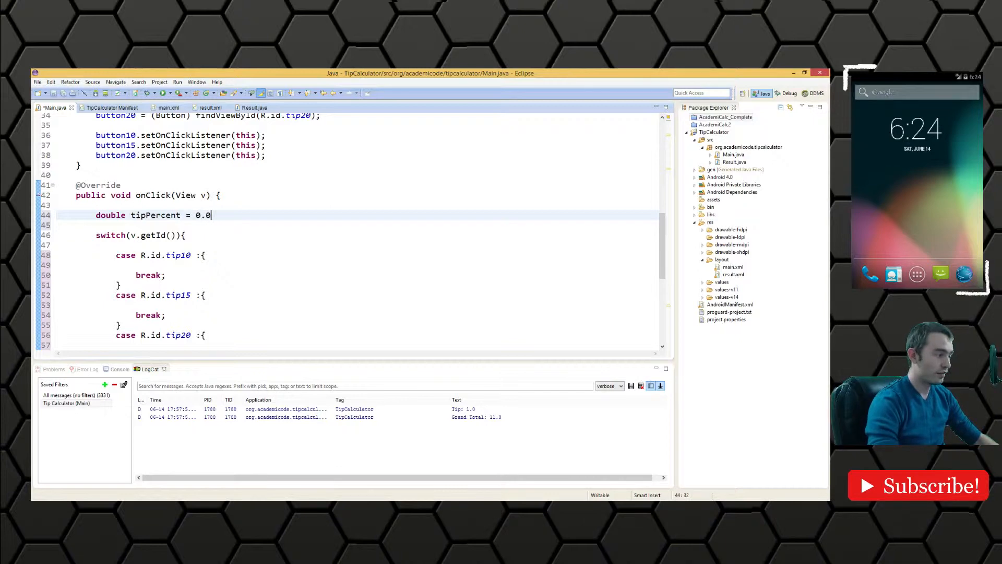
{"action": "type", "text": "d;"}
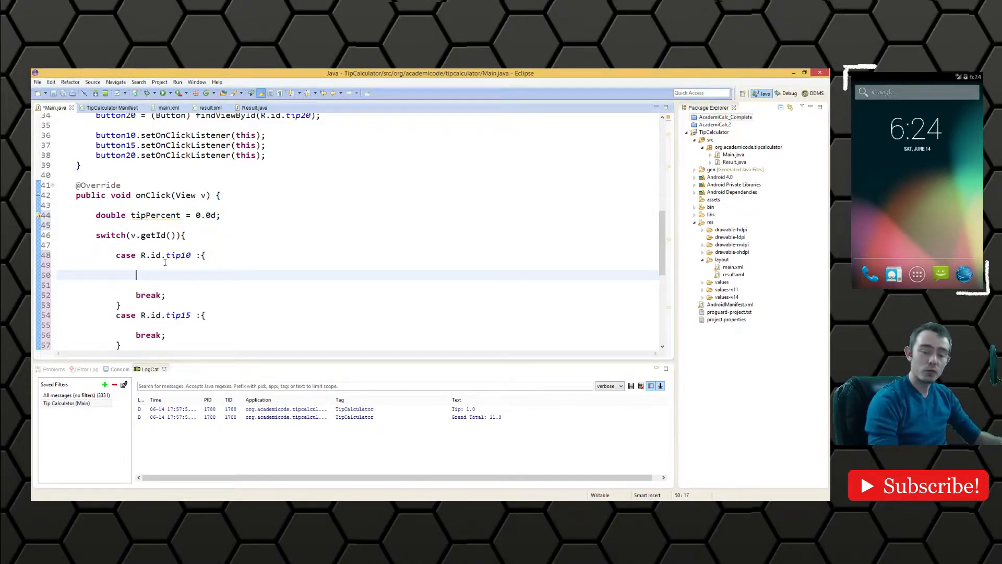
Step: Assign tipPercent 0.10d, 0.15d and 0.20d in the tip10, tip15 and tip20 cases
{"action": "type", "text": "tip"}
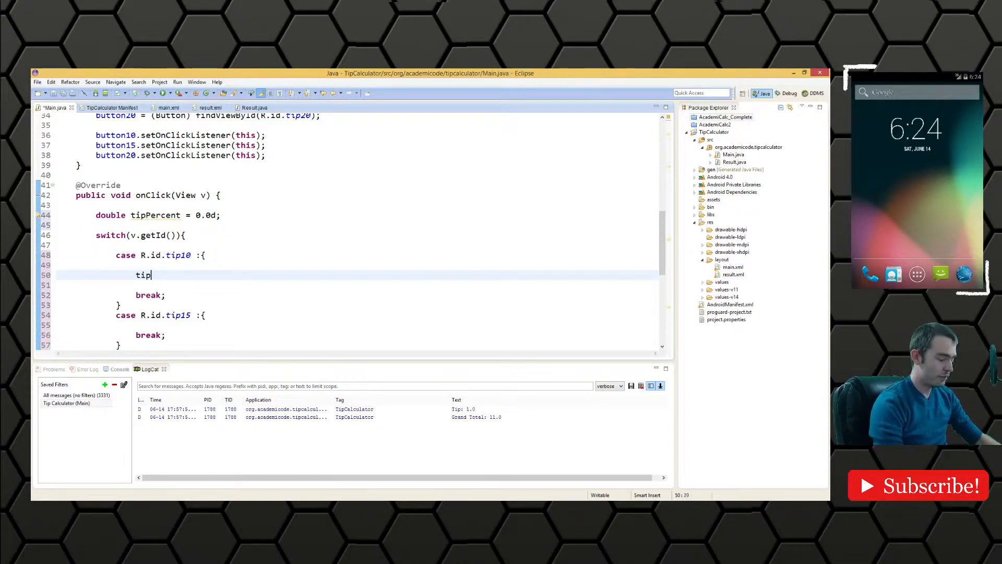
{"action": "type", "text": "Percent"}
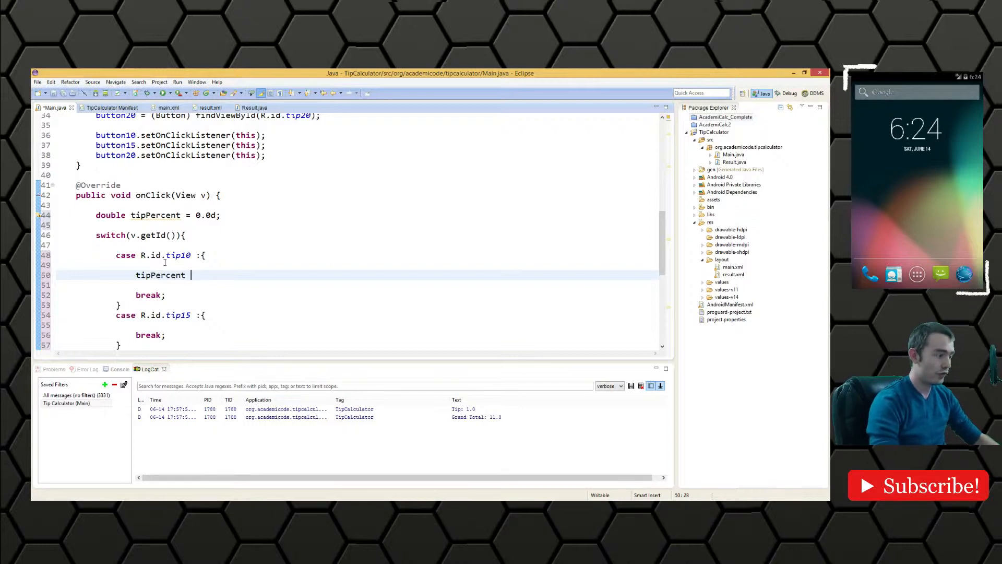
{"action": "type", "text": "= 0.10;"}
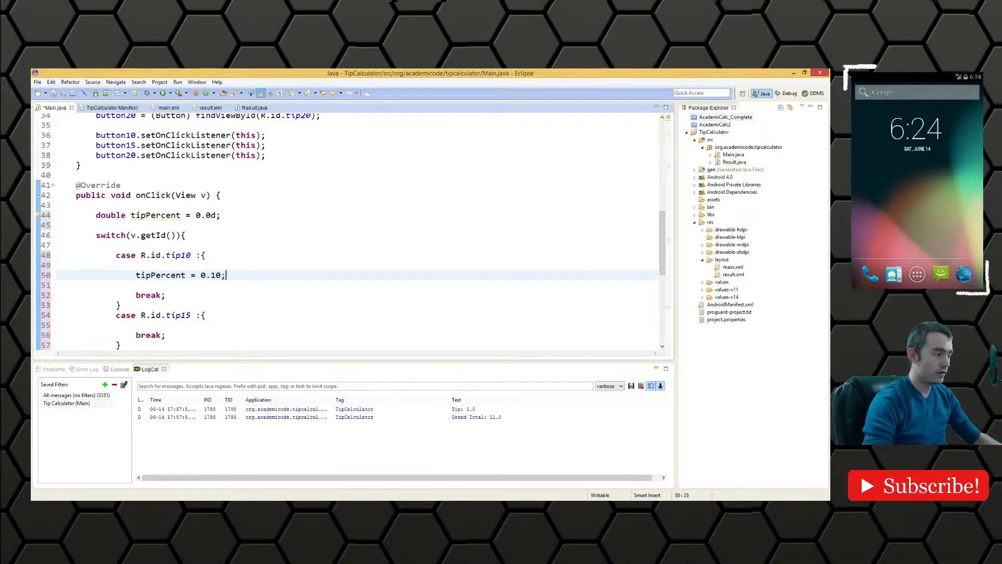
{"action": "type", "text": "d"}
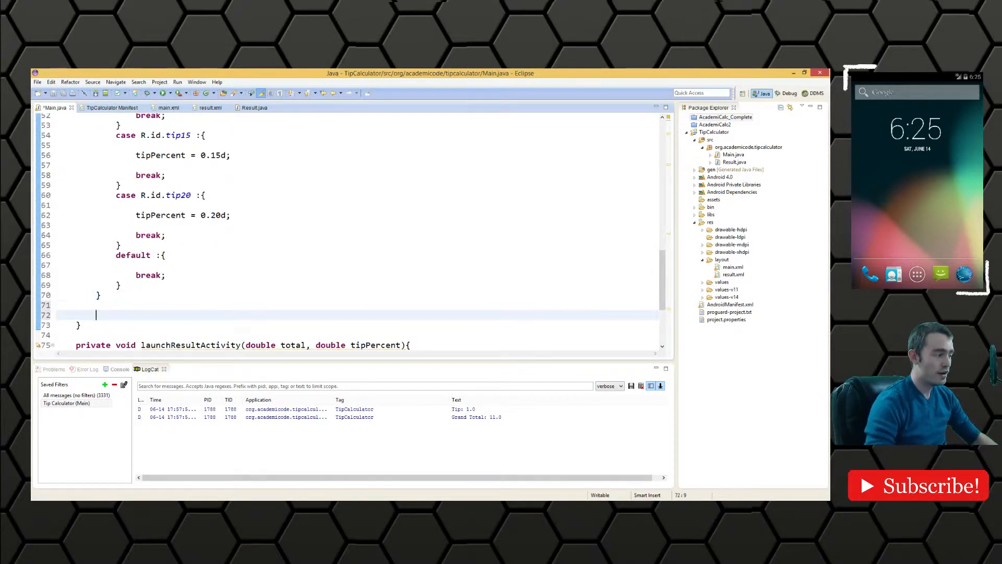
Step: Call launchResultActivity(total, tipPercent); after the switch, checking the total field in main.xml
{"action": "type", "text": "1;a"}
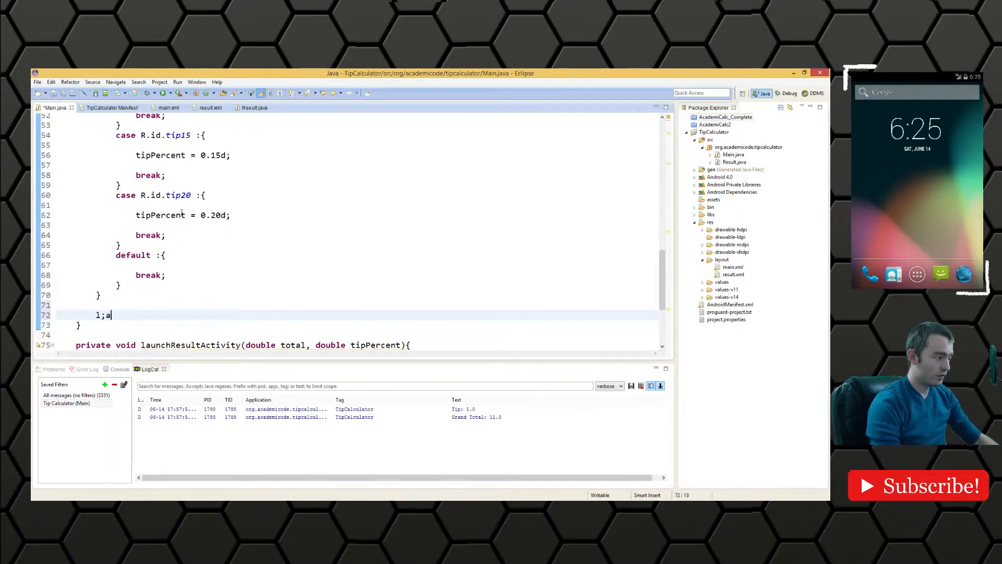
{"action": "type", "text": "launchResultActivity(total, tipPercent);"}
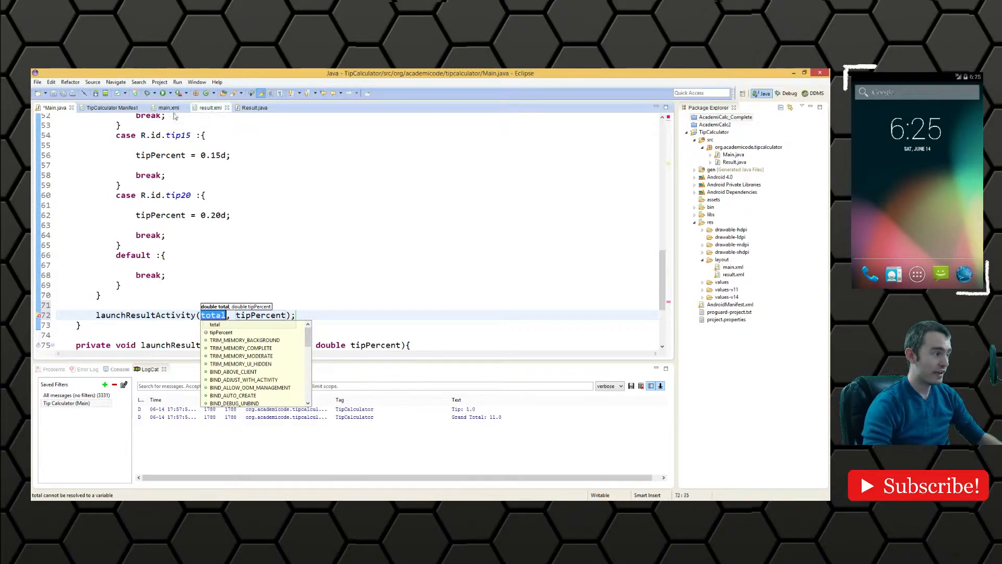
{"action": "left_click", "coordinate": [167, 106]}
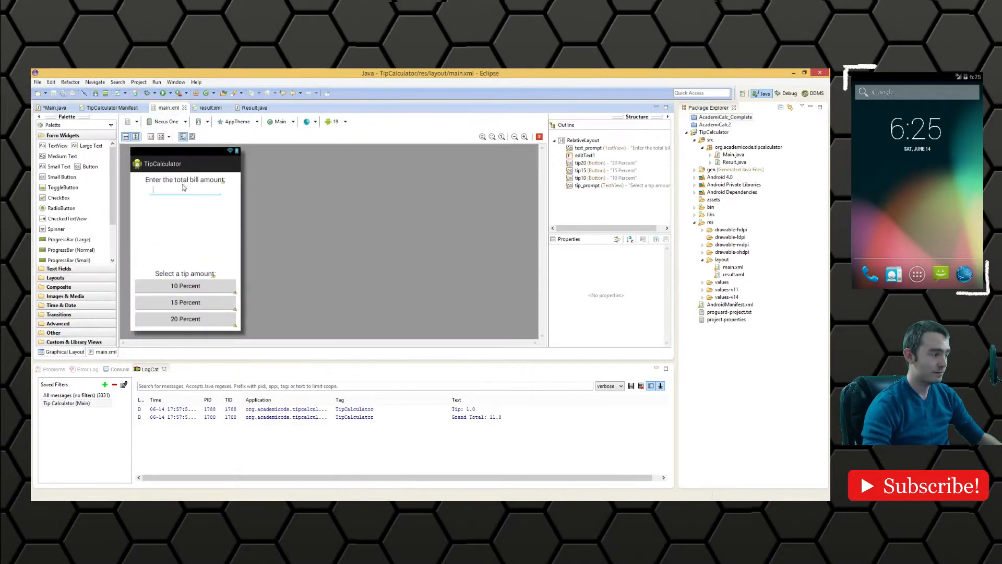
{"action": "left_click", "coordinate": [55, 107]}
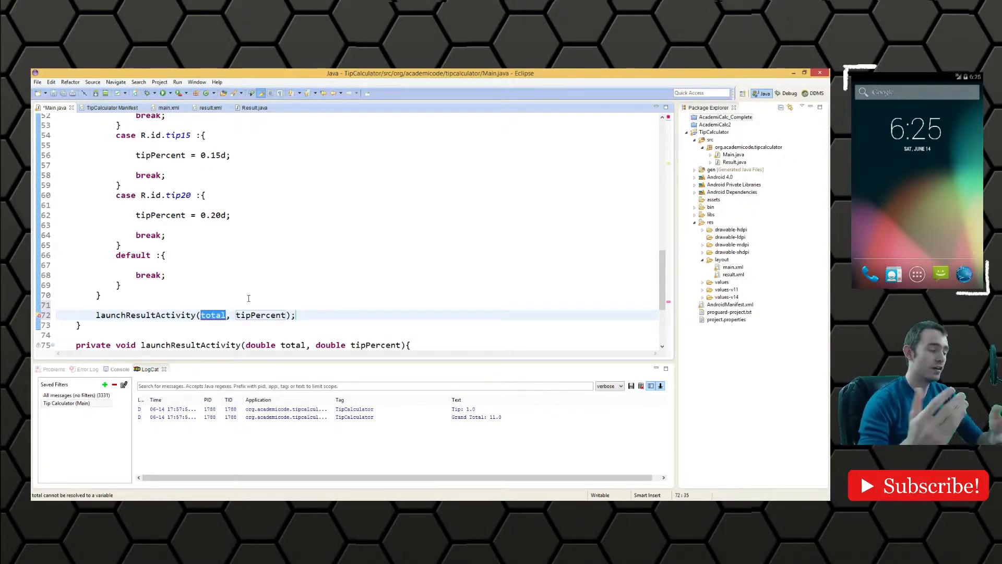
Step: Replace total with Double.parseDouble(et.getText().toString()) in the launchResultActivity call
{"action": "type", "text": "Double.parseDouble(et."}
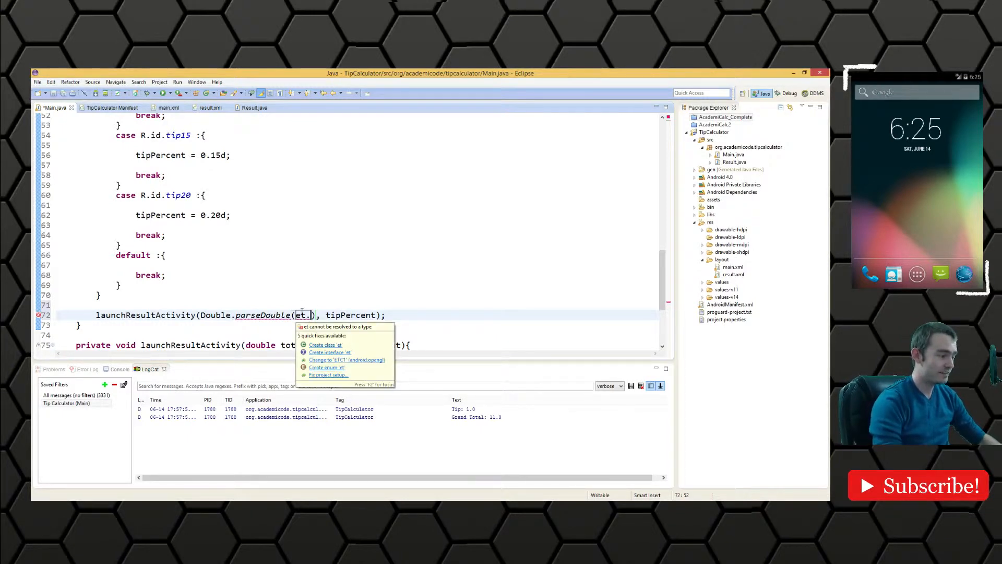
{"action": "type", "text": "getText"}
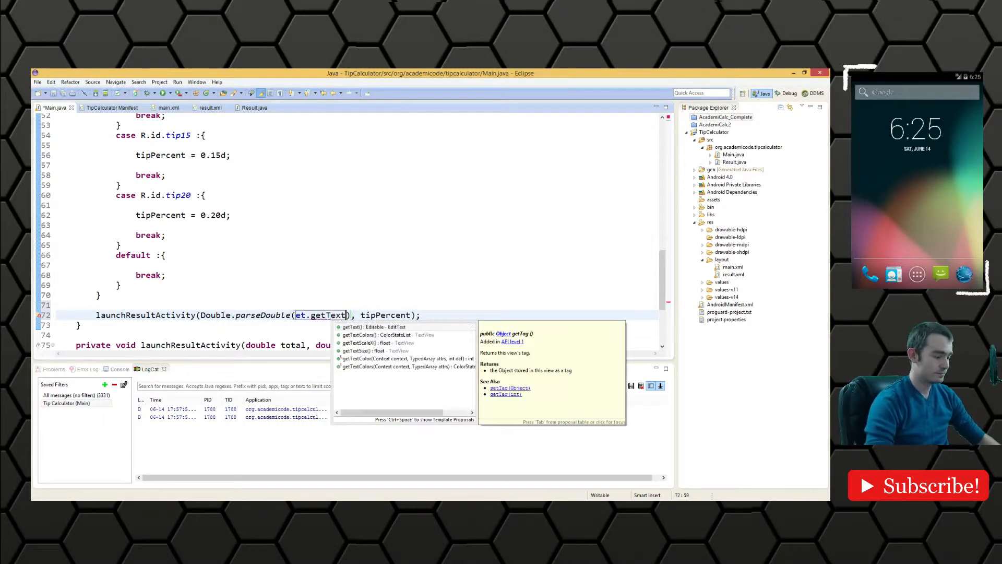
{"action": "type", "text": "().toString("}
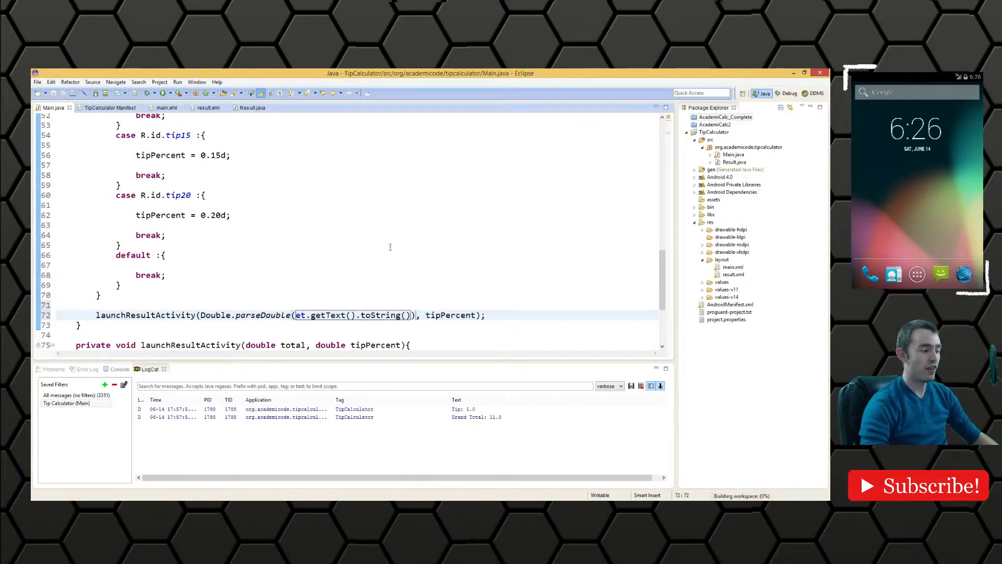
{"action": "scroll", "scroll_direction": "down", "scroll_amount": 3}
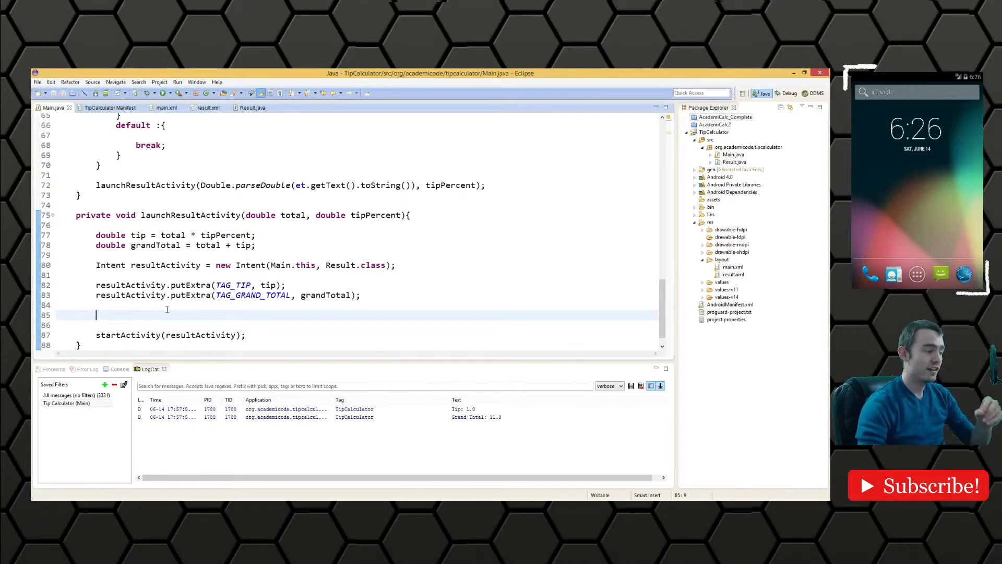
Step: Start a Log. placeholder in launchResultActivity and move up to the class constants
{"action": "type", "text": "Log."}
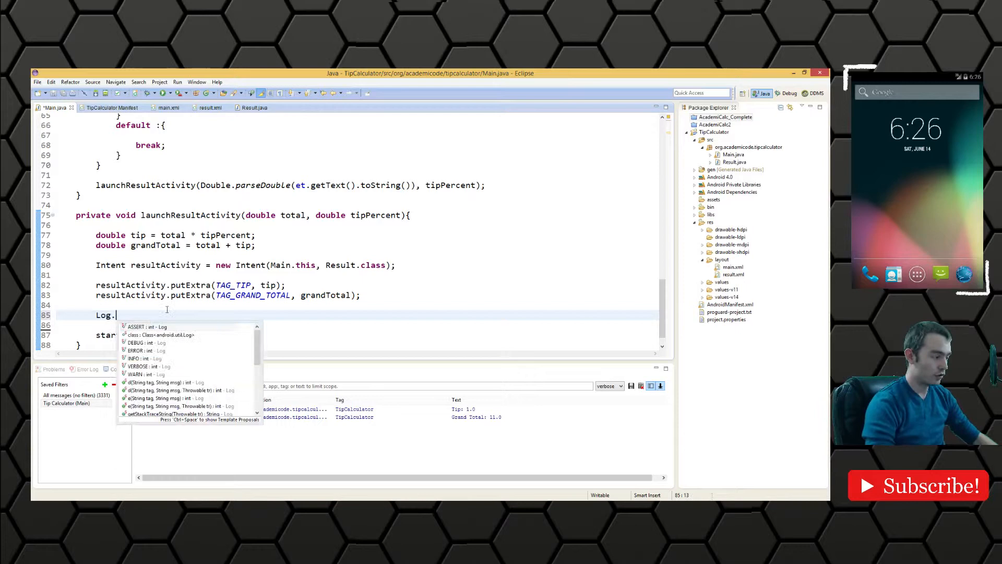
{"action": "left_click", "coordinate": [166, 382]}
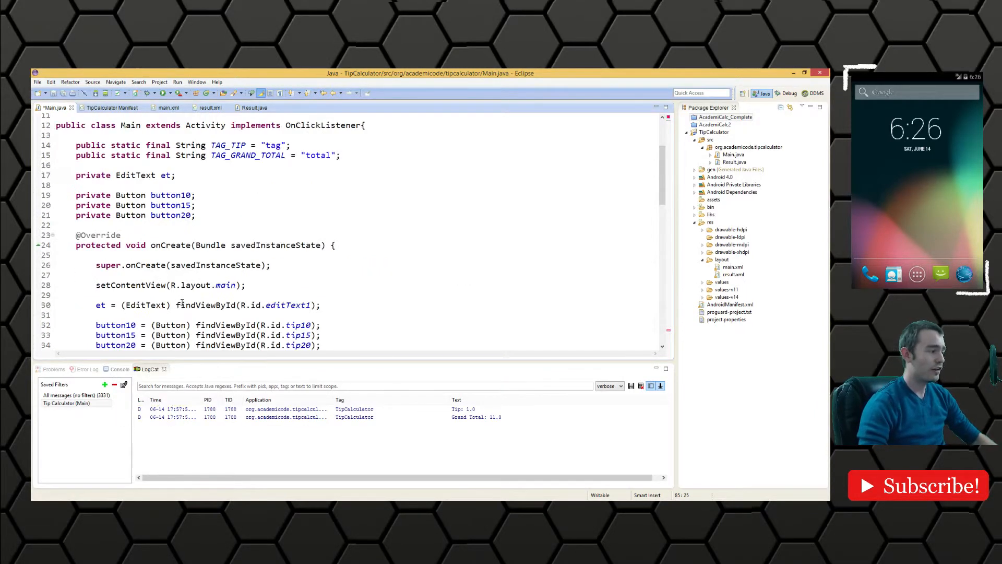
{"action": "scroll", "scroll_direction": "up", "scroll_amount": 3}
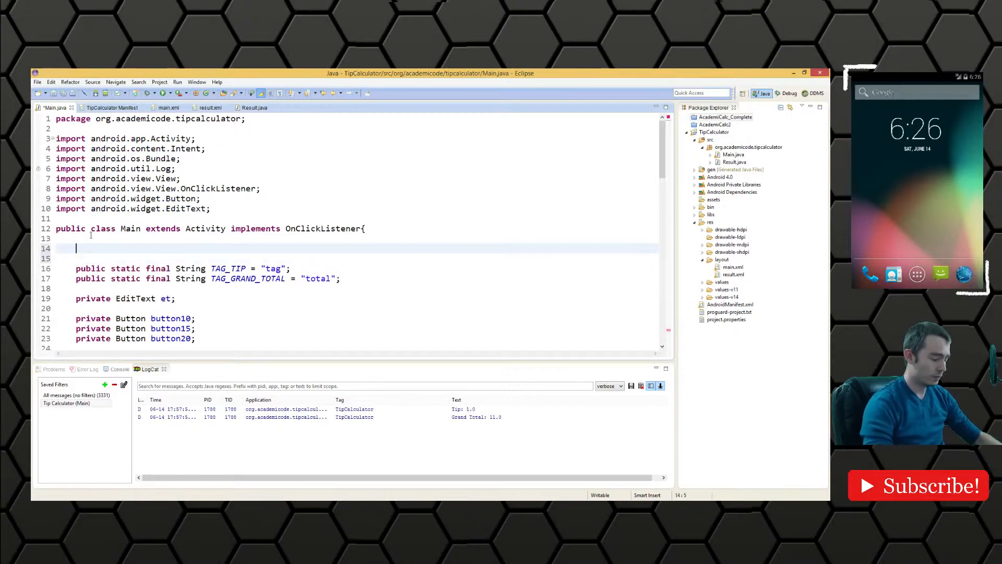
Step: Declare private static final String TAG_DEBUG = Main.class.getName(); at the top of Main
{"action": "type", "text": "private static f"}
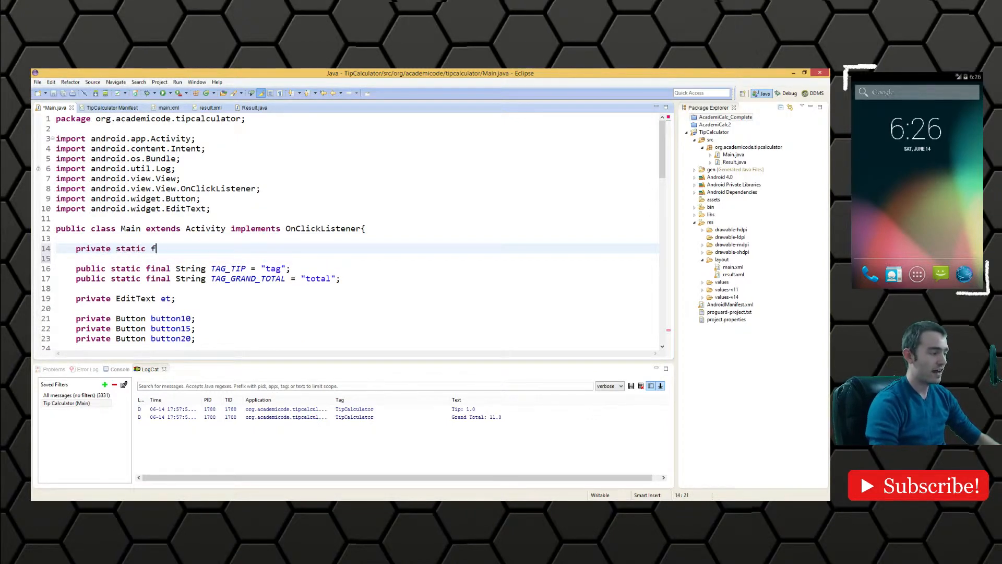
{"action": "type", "text": "inal String"}
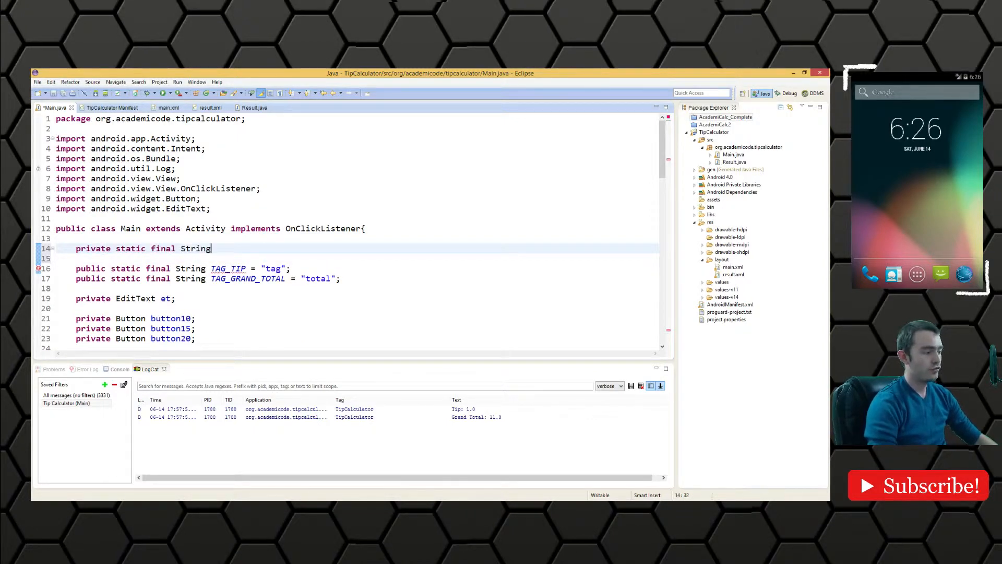
{"action": "type", "text": "T"}
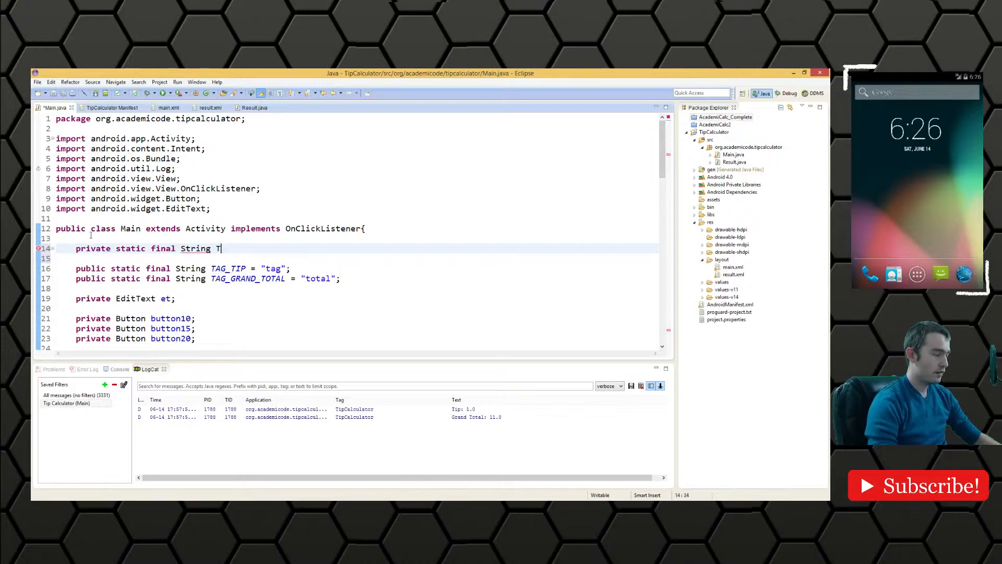
{"action": "type", "text": "AG_DEBUG ="}
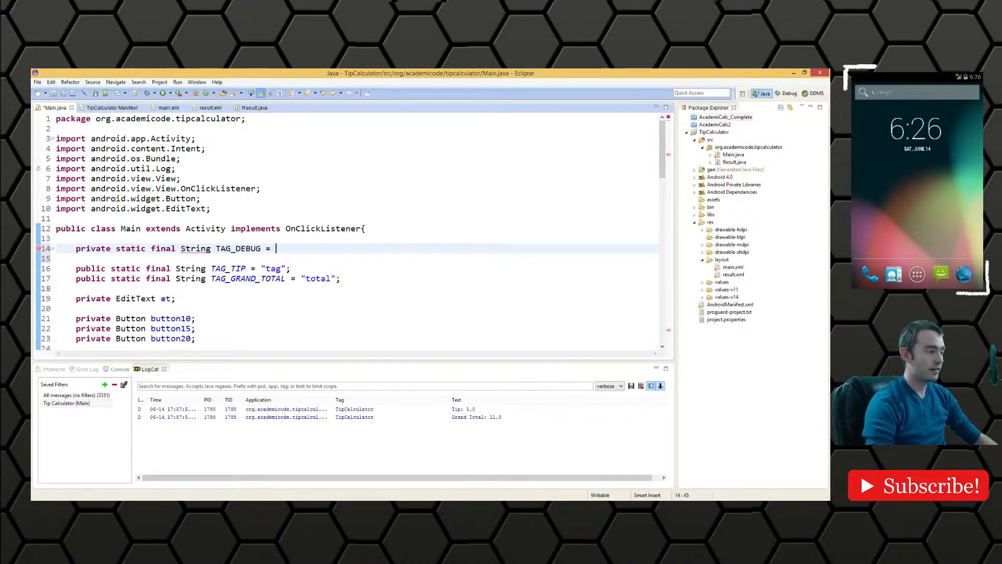
{"action": "type", "text": "Main."}
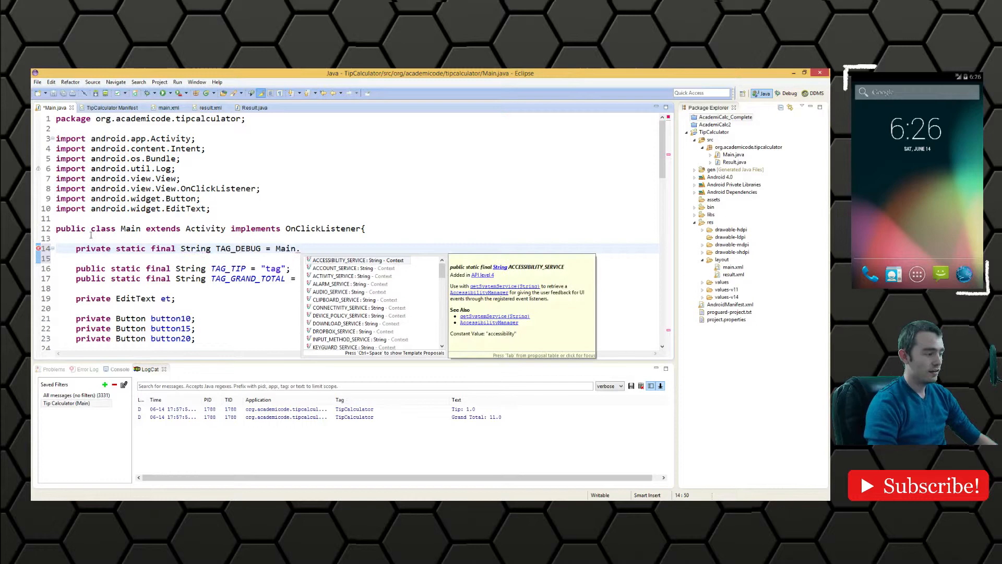
{"action": "type", "text": "class.ge"}
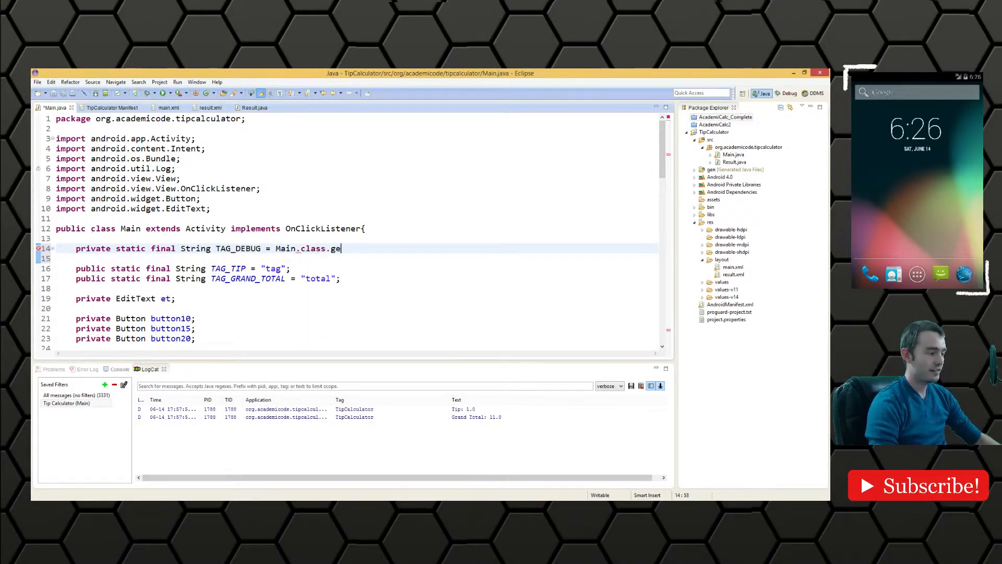
{"action": "type", "text": "tName();"}
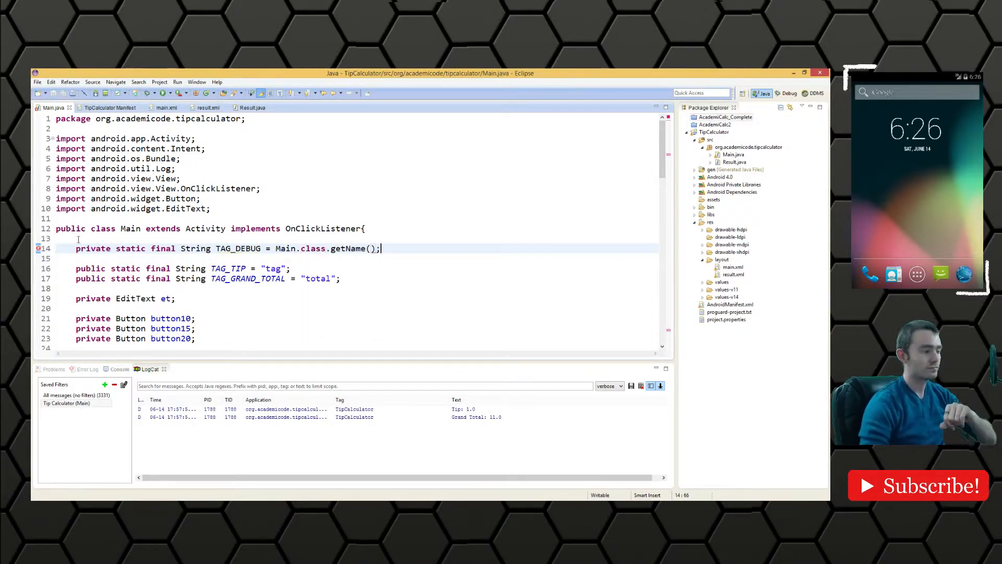
{"action": "scroll", "scroll_direction": "down", "scroll_amount": 3}
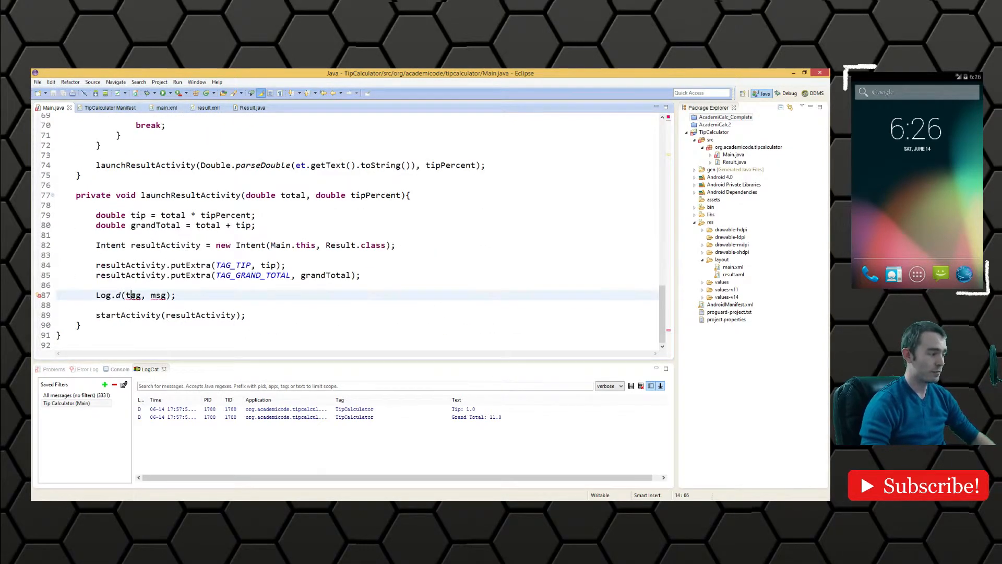
Step: Make the Log.d call log "Tip: " + tip under TAG_DEBUG
{"action": "type", "text": "TAG_DEBUG"}
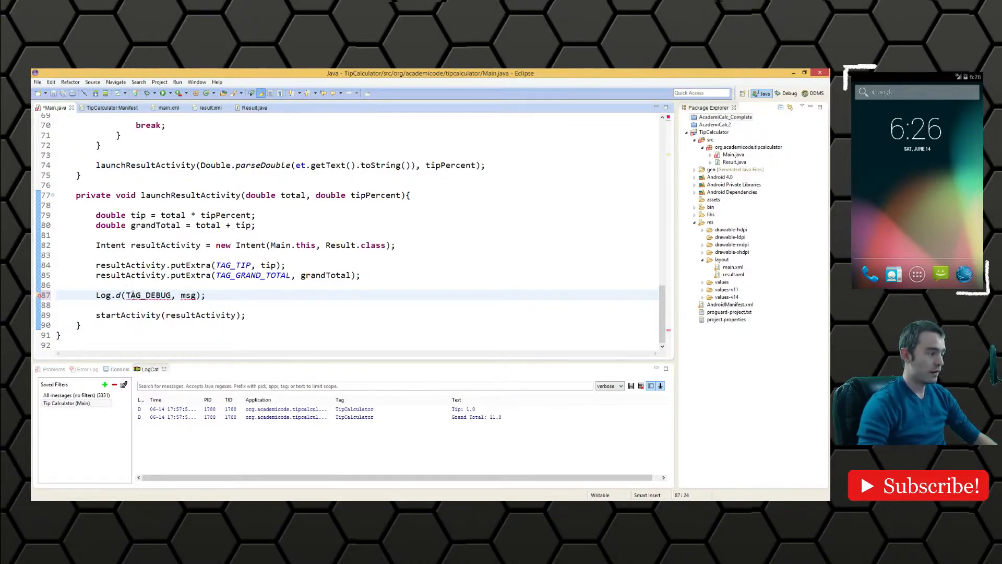
{"action": "double_click", "coordinate": [189, 294]}
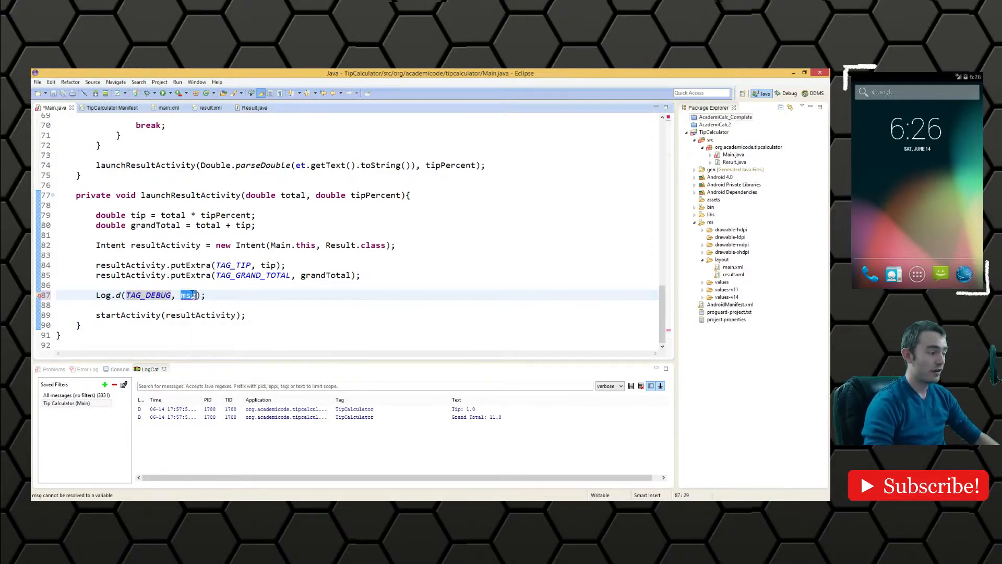
{"action": "type", "text": "\"\""}
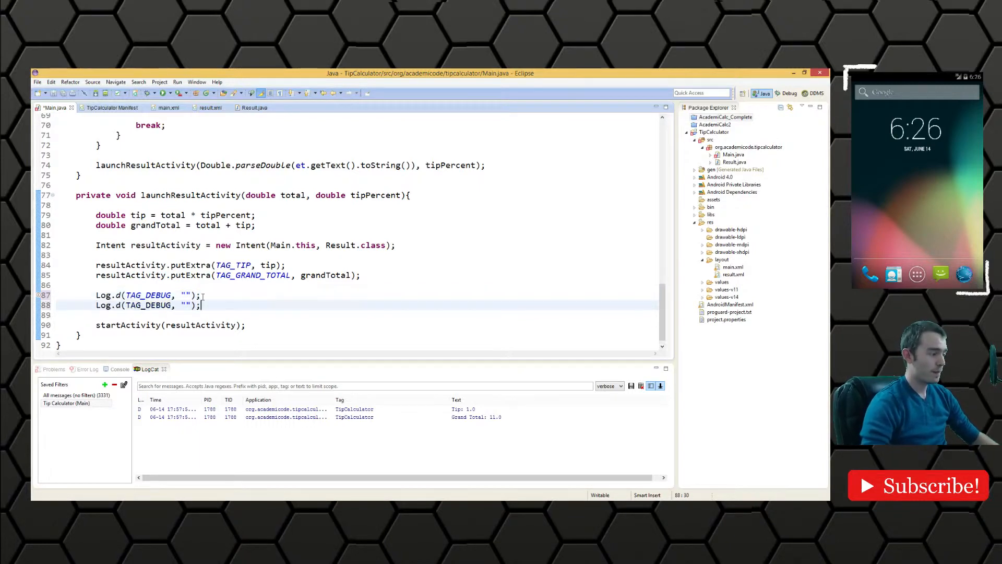
{"action": "type", "text": "Tip:"}
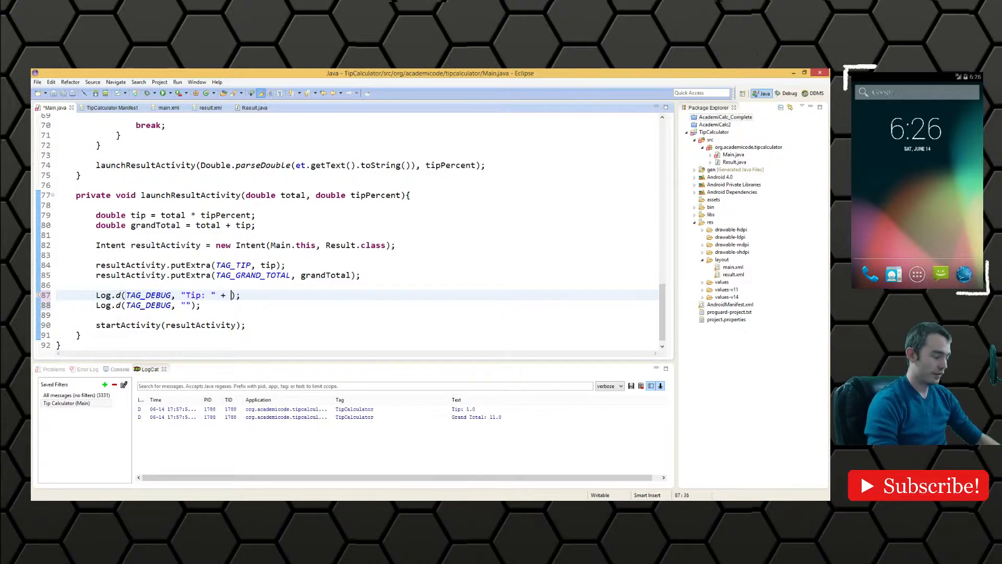
{"action": "type", "text": "tip"}
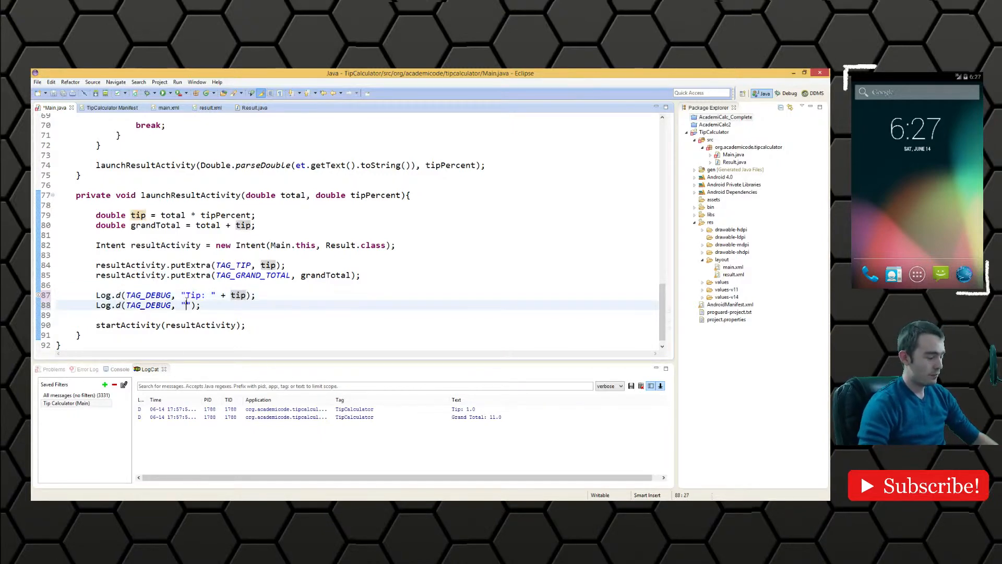
Step: Add a second Log.d line for "Grand Total: " + grandTotal under TAG_DEBUG
{"action": "type", "text": "Grand Total:"}
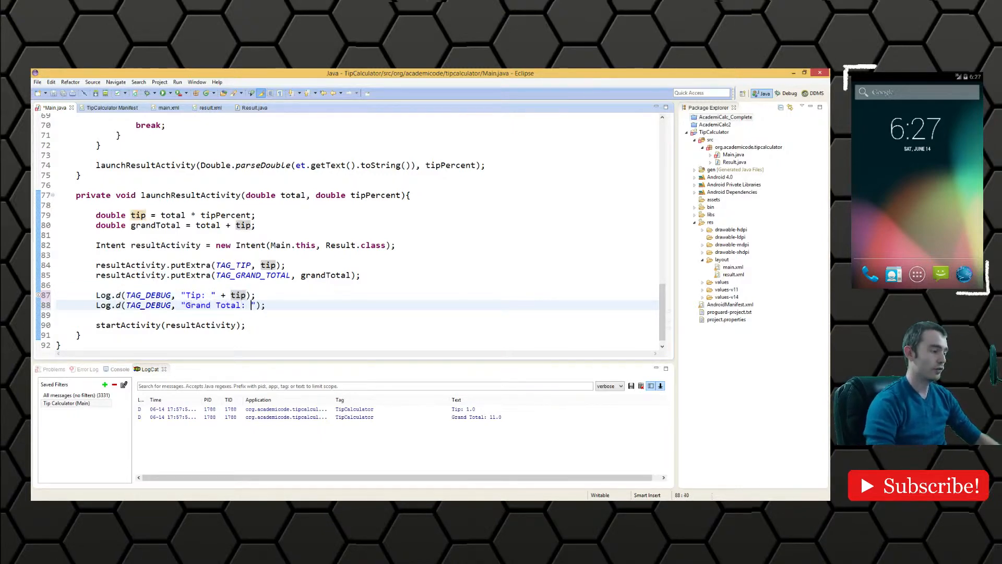
{"action": "type", "text": "+ grandTotal"}
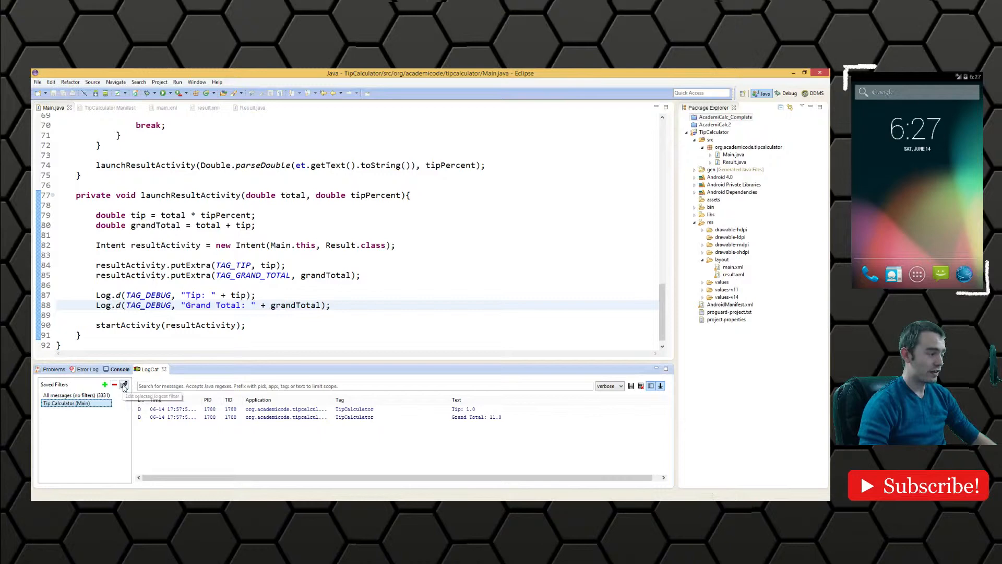
Step: Edit and reapply the Tip Calculator (Main) Logcat filter, clearing the old messages
{"action": "left_click", "coordinate": [124, 385]}
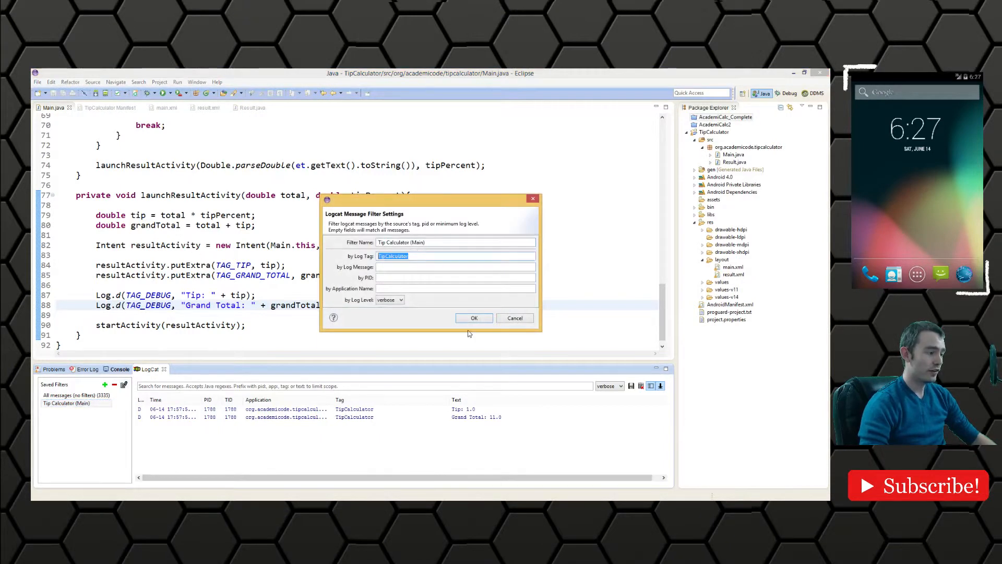
{"action": "left_click", "coordinate": [474, 317]}
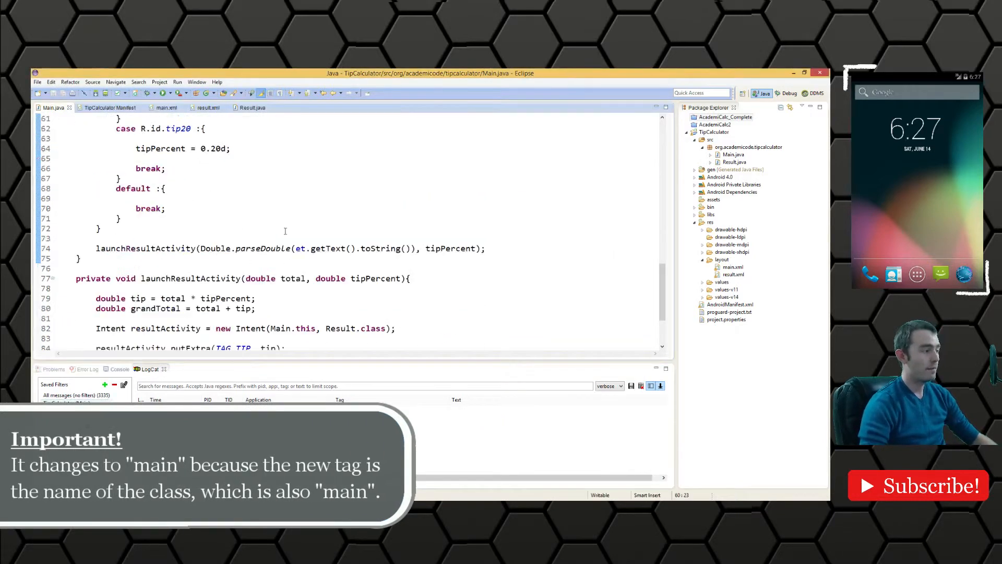
{"action": "scroll", "scroll_direction": "down", "scroll_amount": 3}
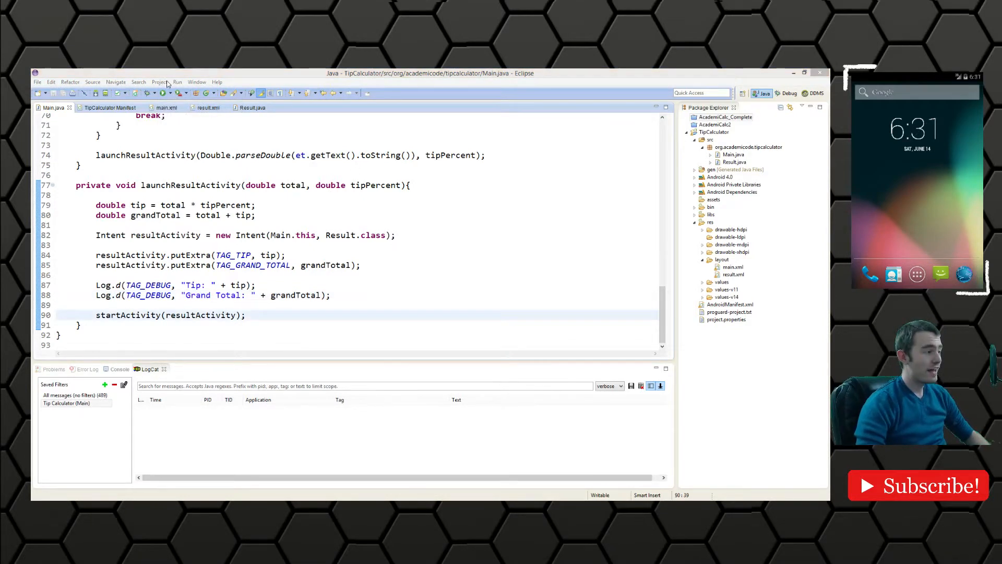
Step: Run the app on the emulator, enter a 10.00 bill and calculate a 10 percent tip
{"action": "left_click", "coordinate": [165, 93]}
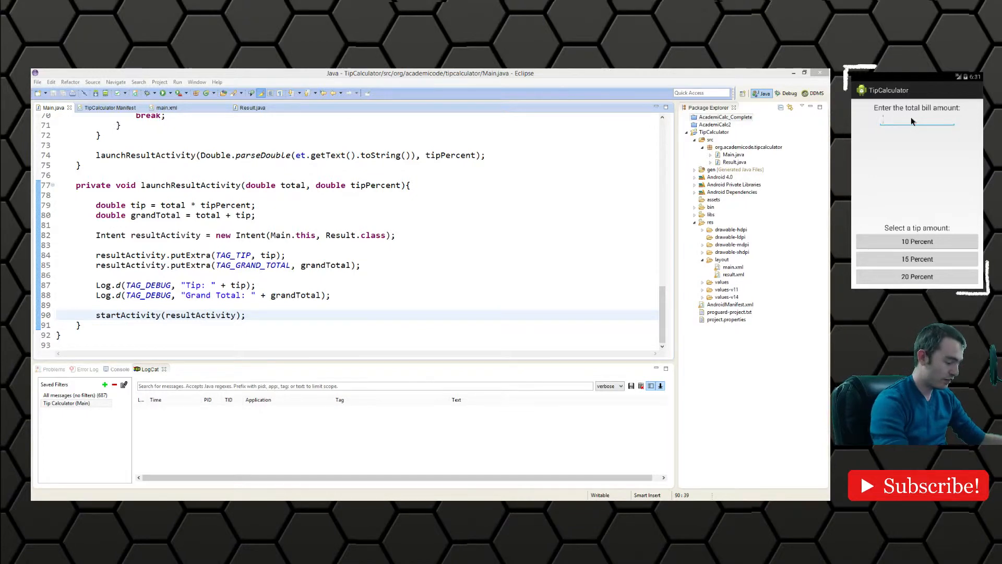
{"action": "type", "text": "8"}
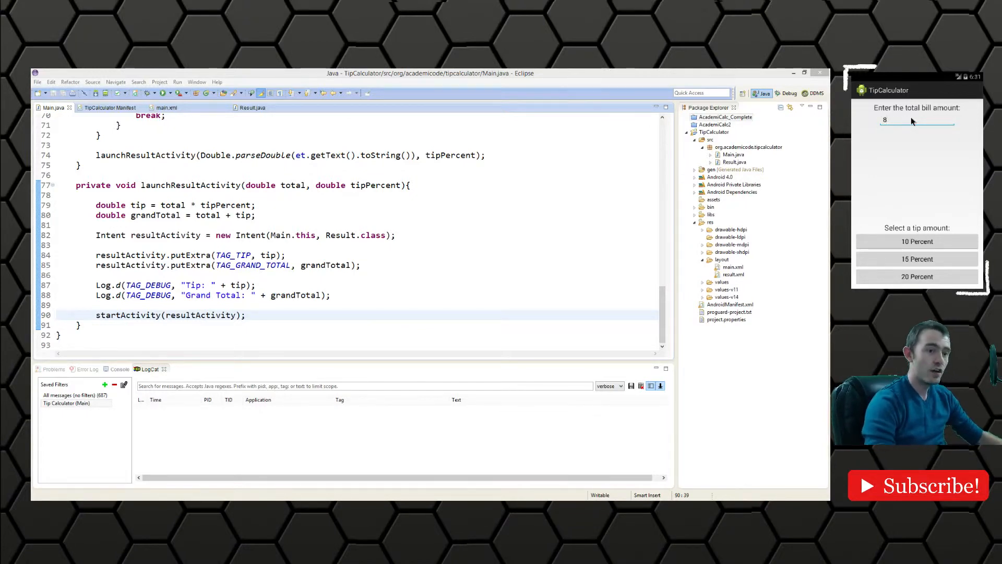
{"action": "type", "text": "10.00"}
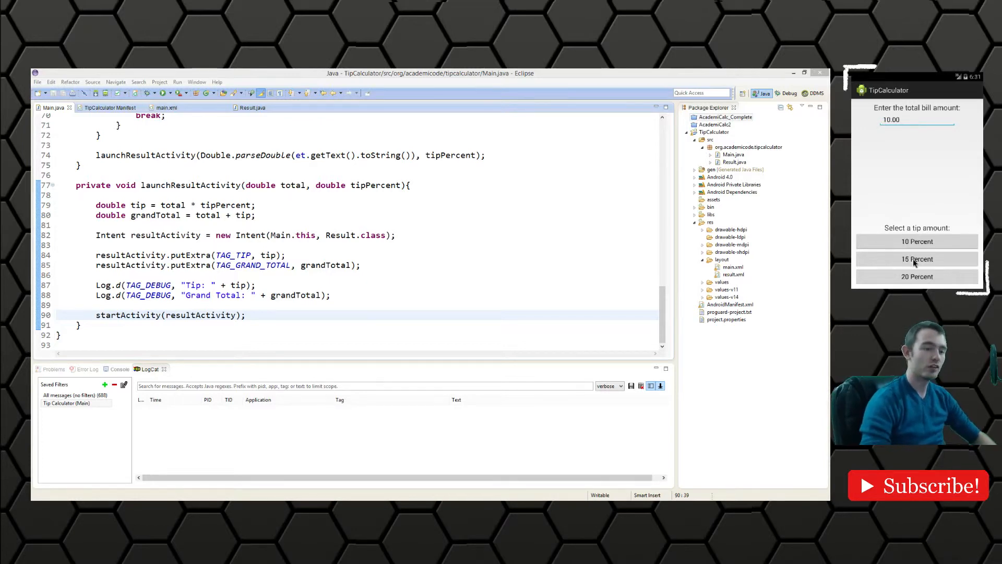
{"action": "left_click", "coordinate": [916, 241]}
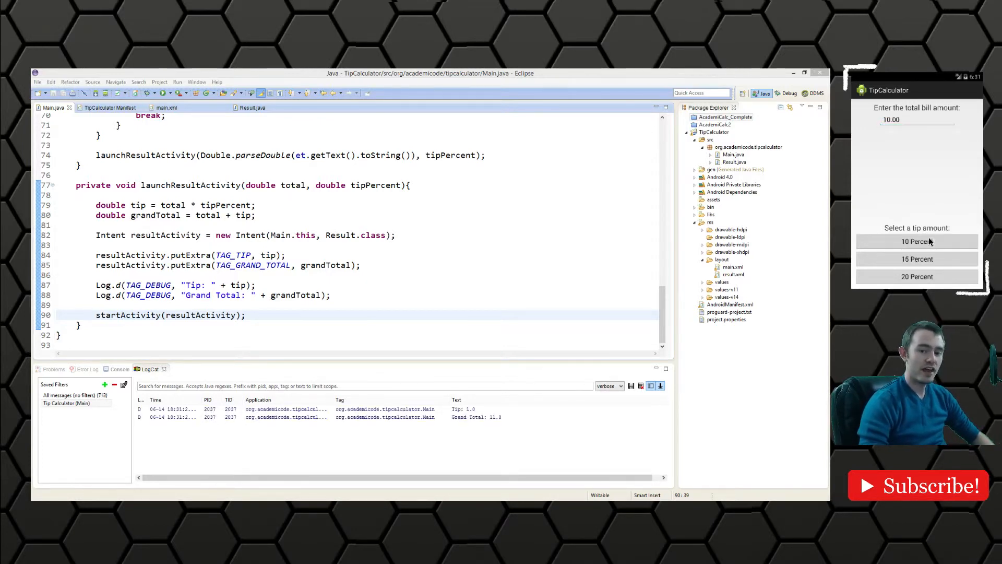
{"action": "left_click", "coordinate": [916, 241]}
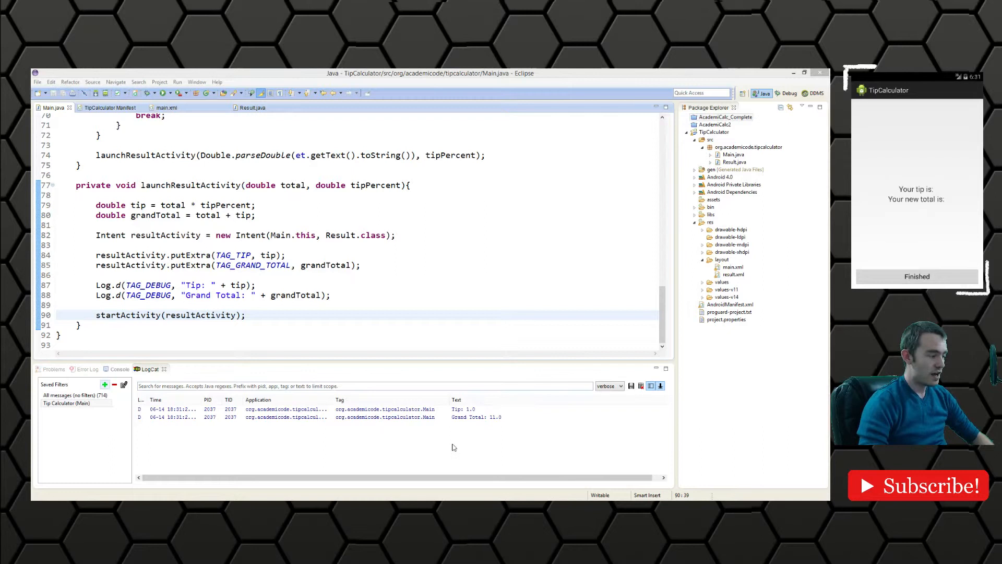
{"action": "mouse_move", "coordinate": [480, 401]}
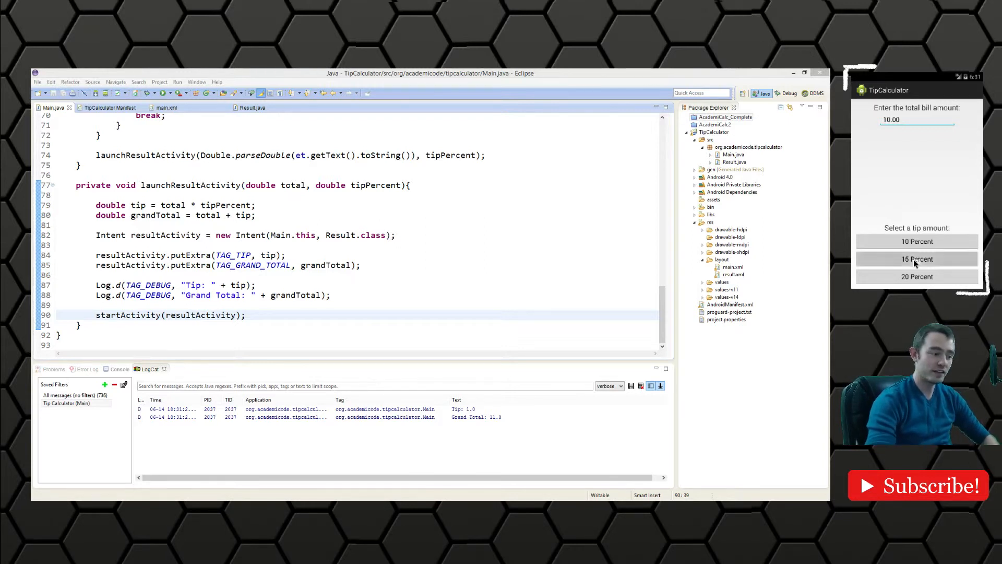
Step: Calculate a 15 percent tip and confirm LogCat shows Tip 1.5 / Grand Total 11.5
{"action": "left_click", "coordinate": [916, 259]}
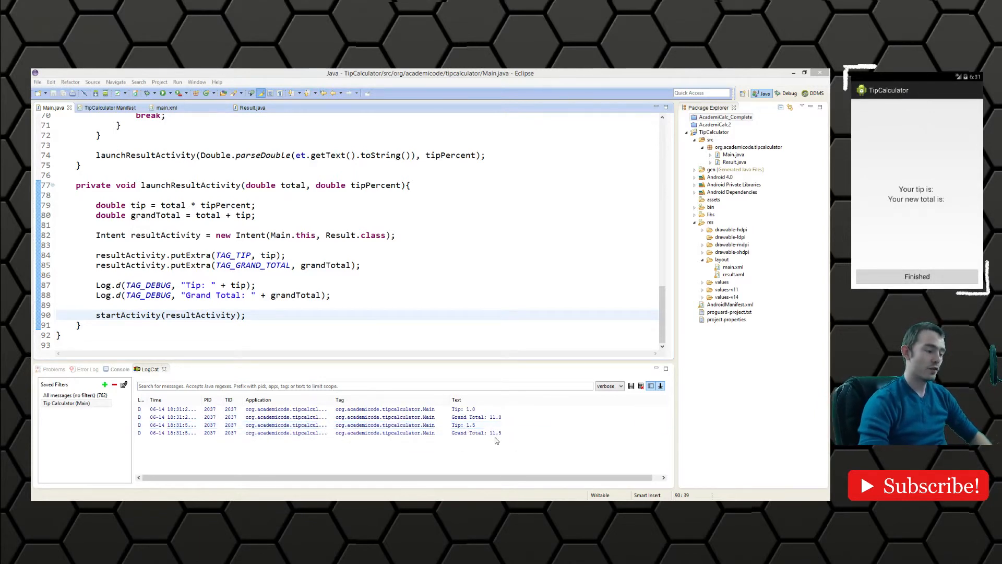
{"action": "left_click", "coordinate": [499, 432]}
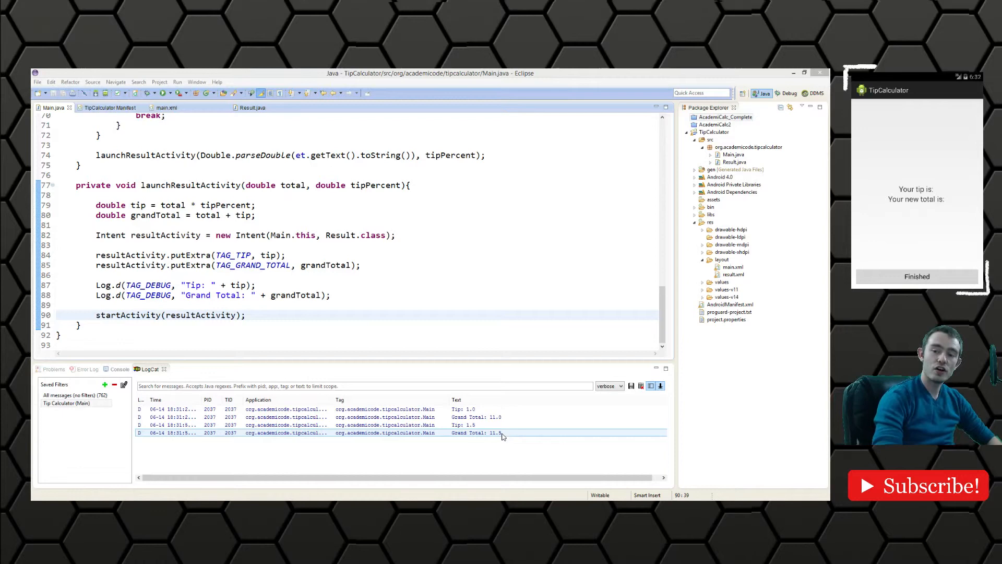